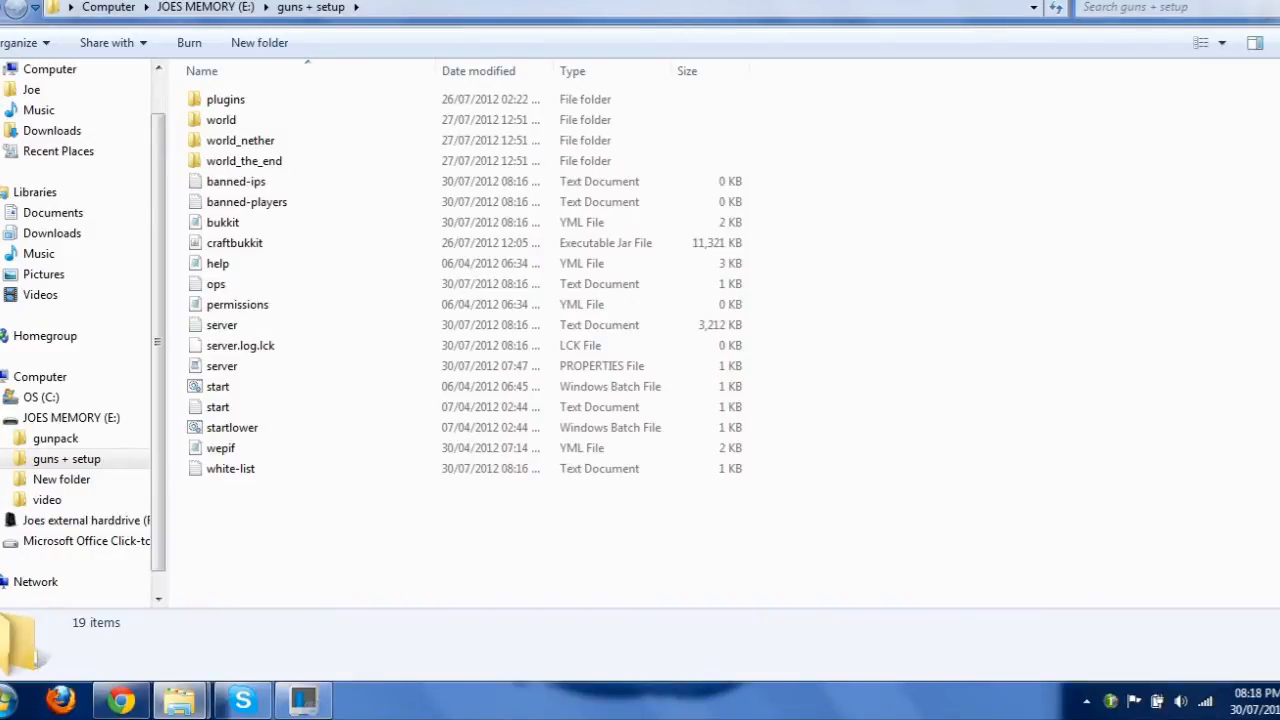
# Run the server from its folder so plugins now holds ApiPlus, GunsPlus, Spout and PluginMetrics
pyautogui.doubleClick(224, 100)
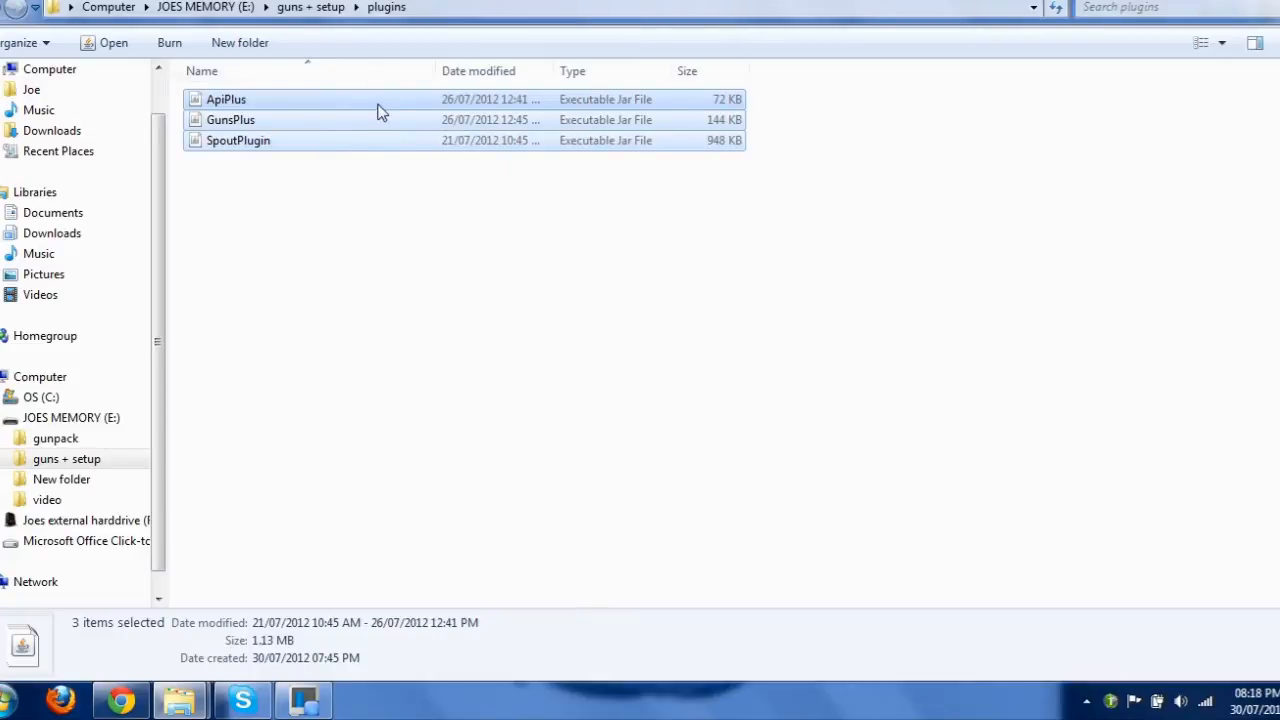
pyautogui.click(238, 140)
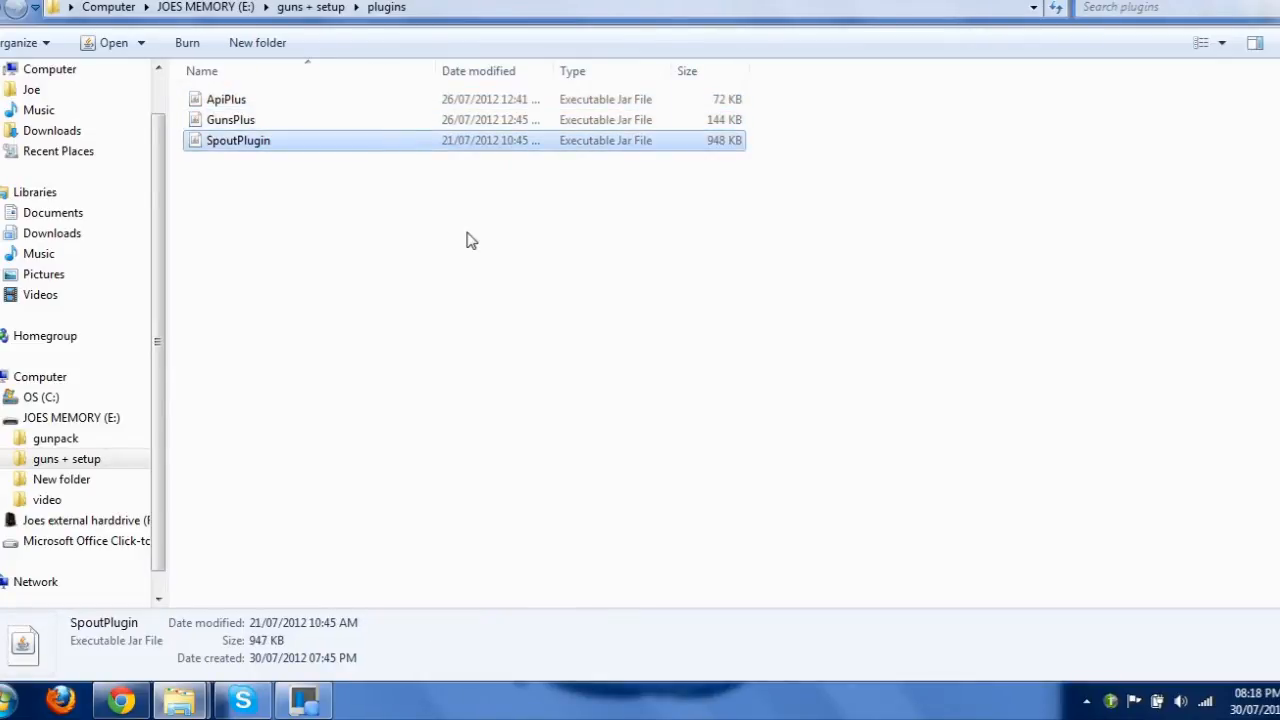
pyautogui.moveTo(536, 264)
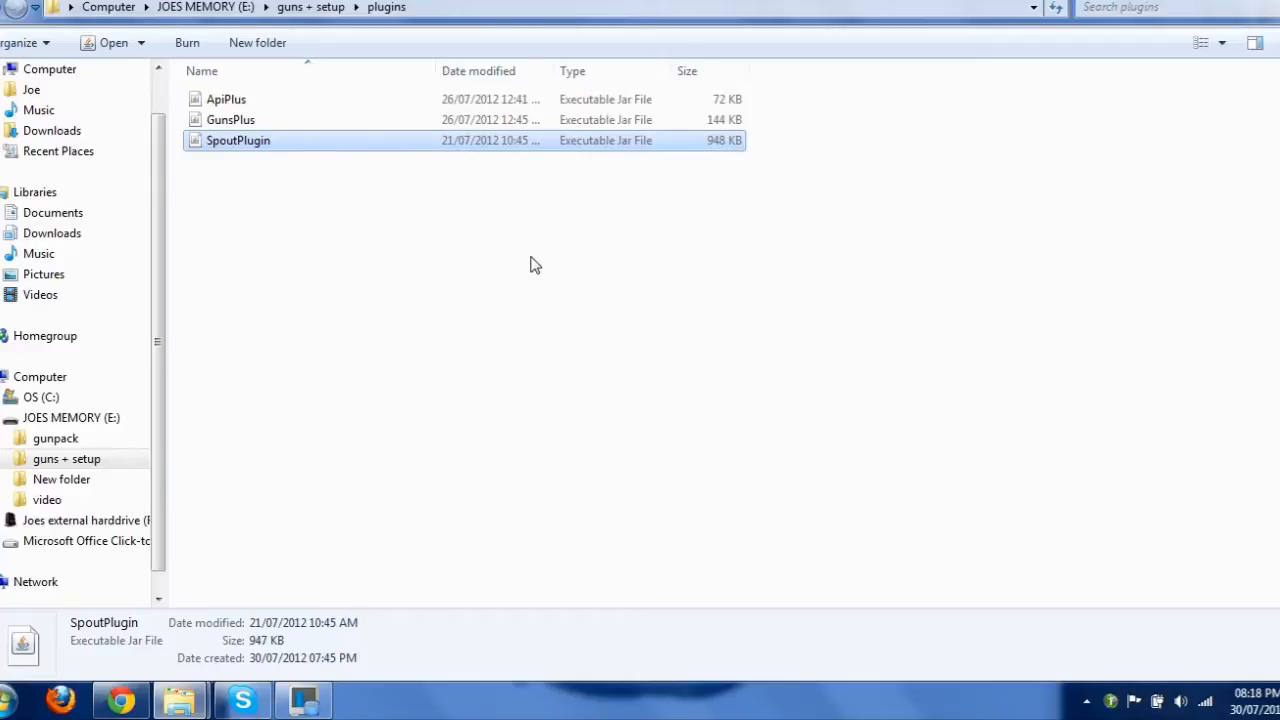
pyautogui.moveTo(330, 198)
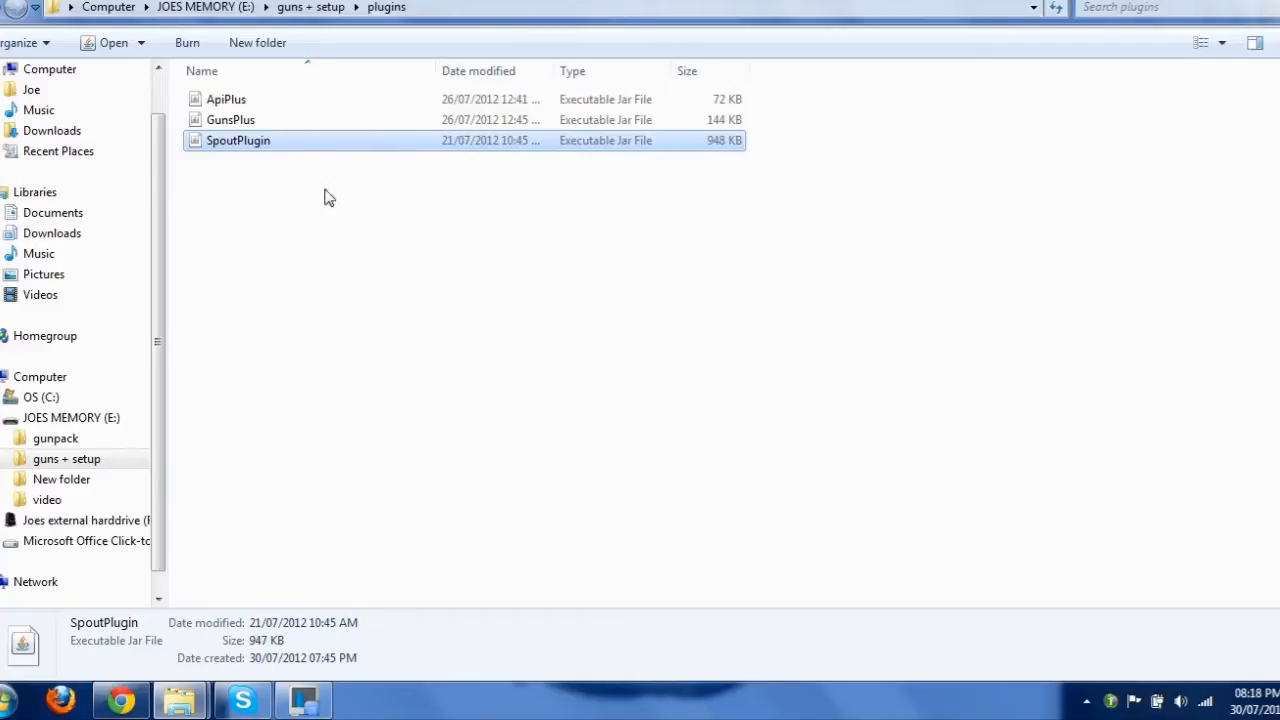
pyautogui.press('ctrl+a')
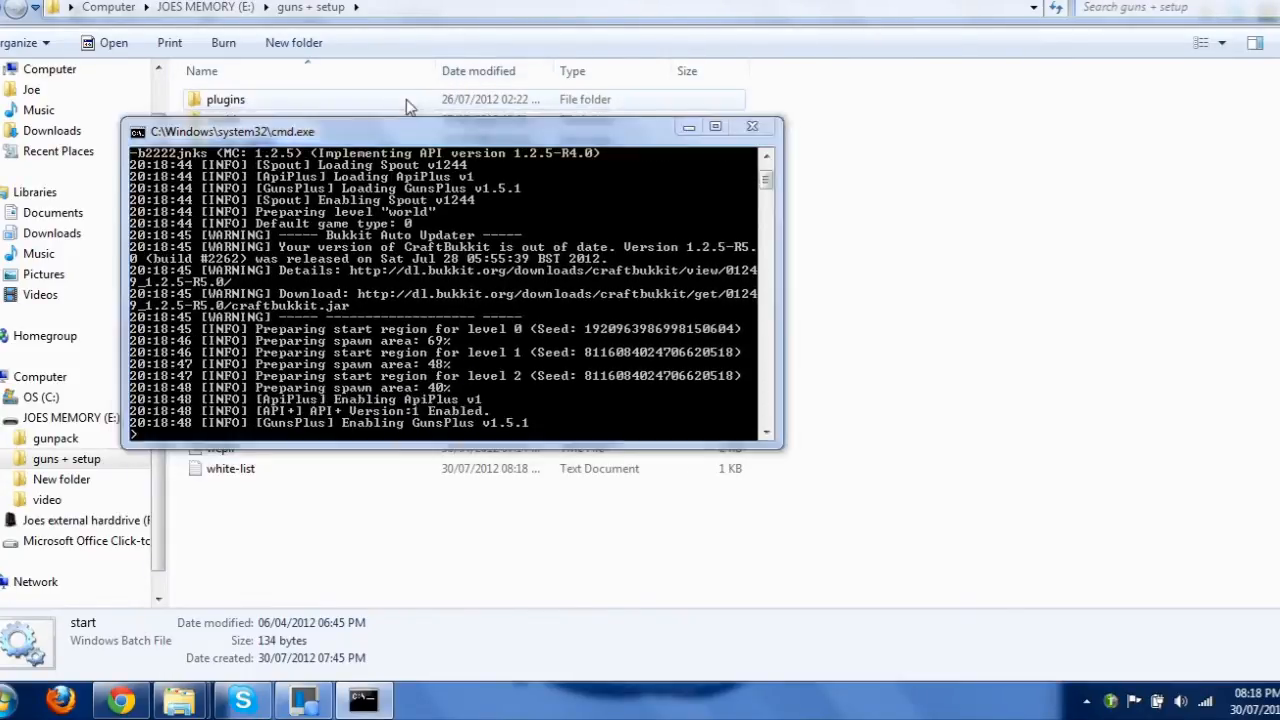
pyautogui.doubleClick(224, 100)
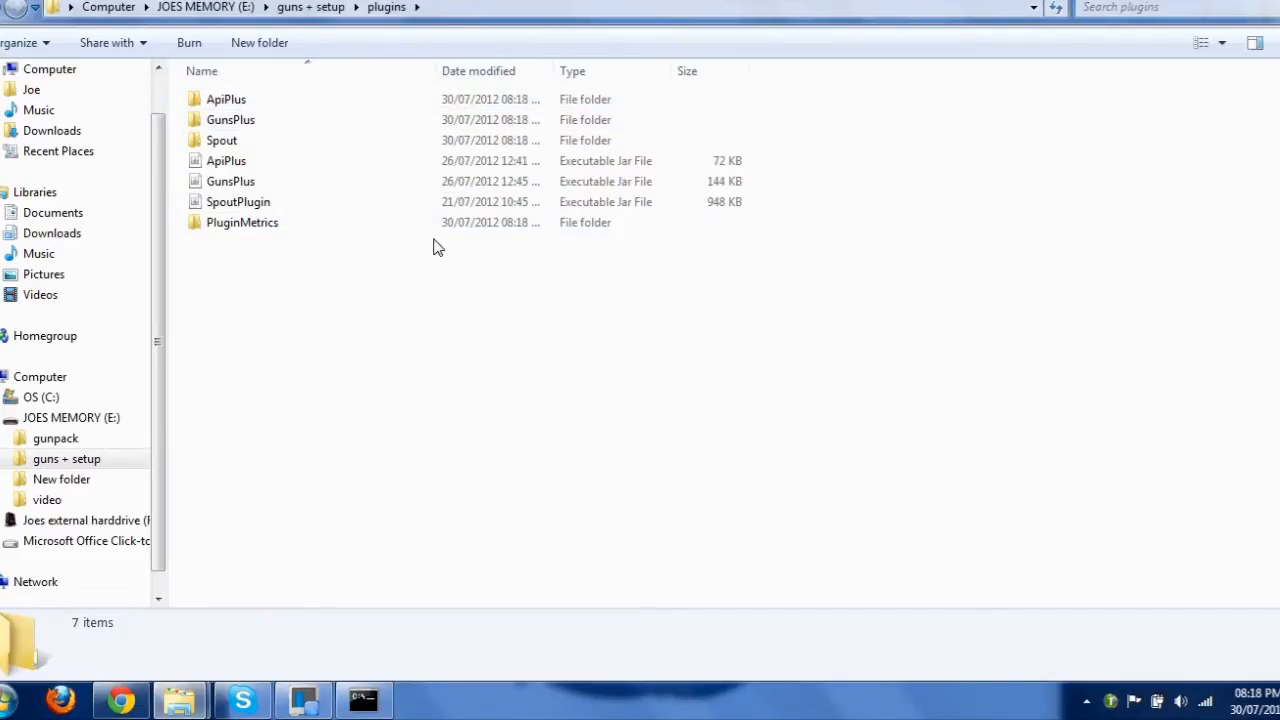
# View the generated GunsPlus configuration files inside the plugins folder
pyautogui.click(230, 120)
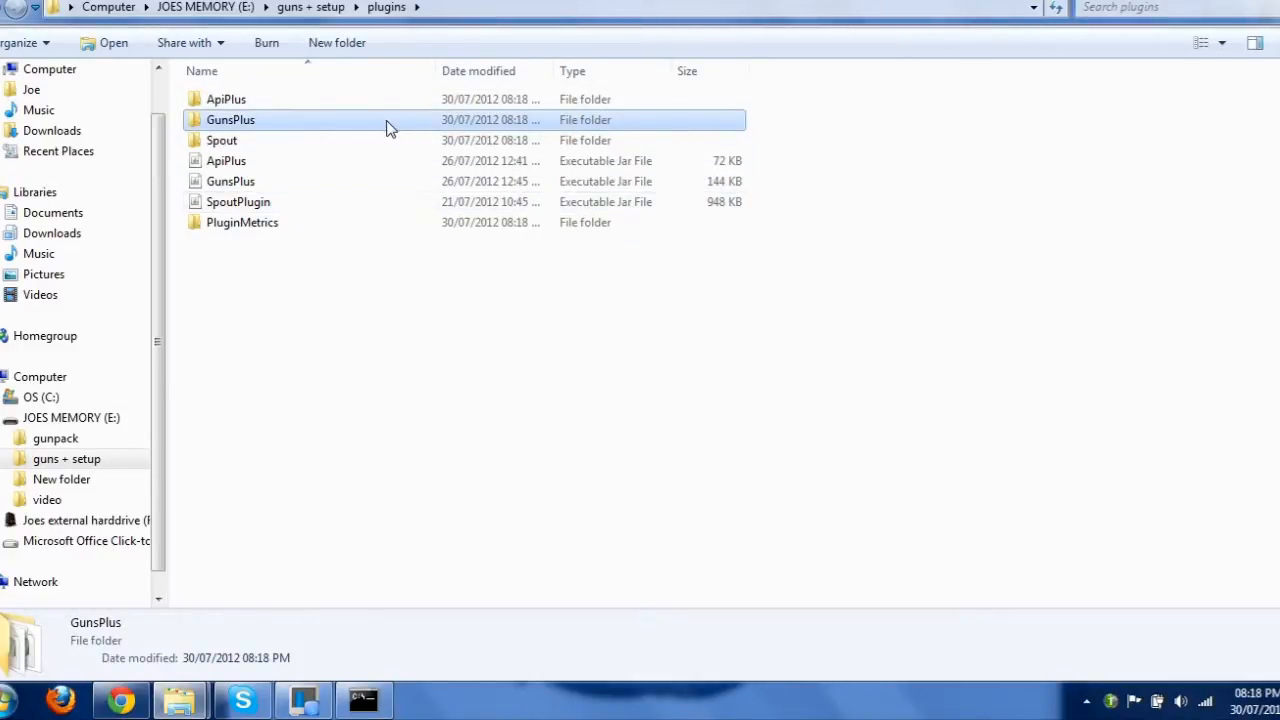
pyautogui.doubleClick(230, 120)
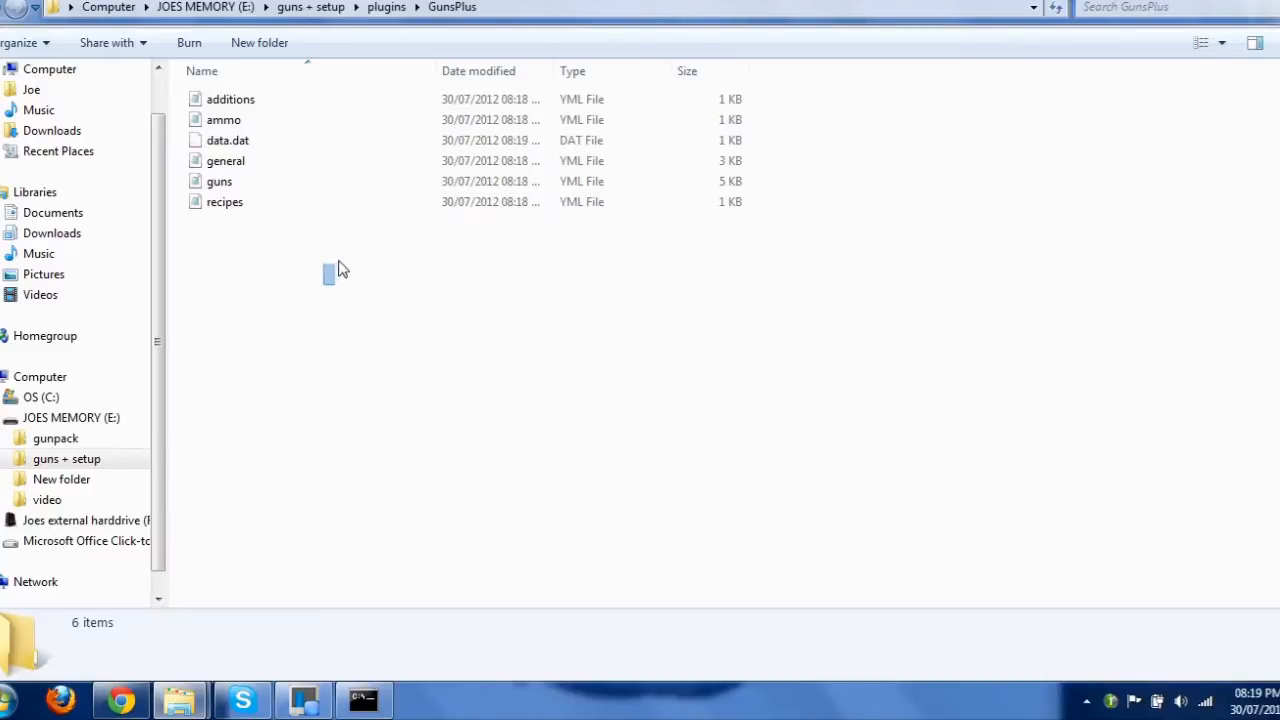
pyautogui.press('ctrl+a')
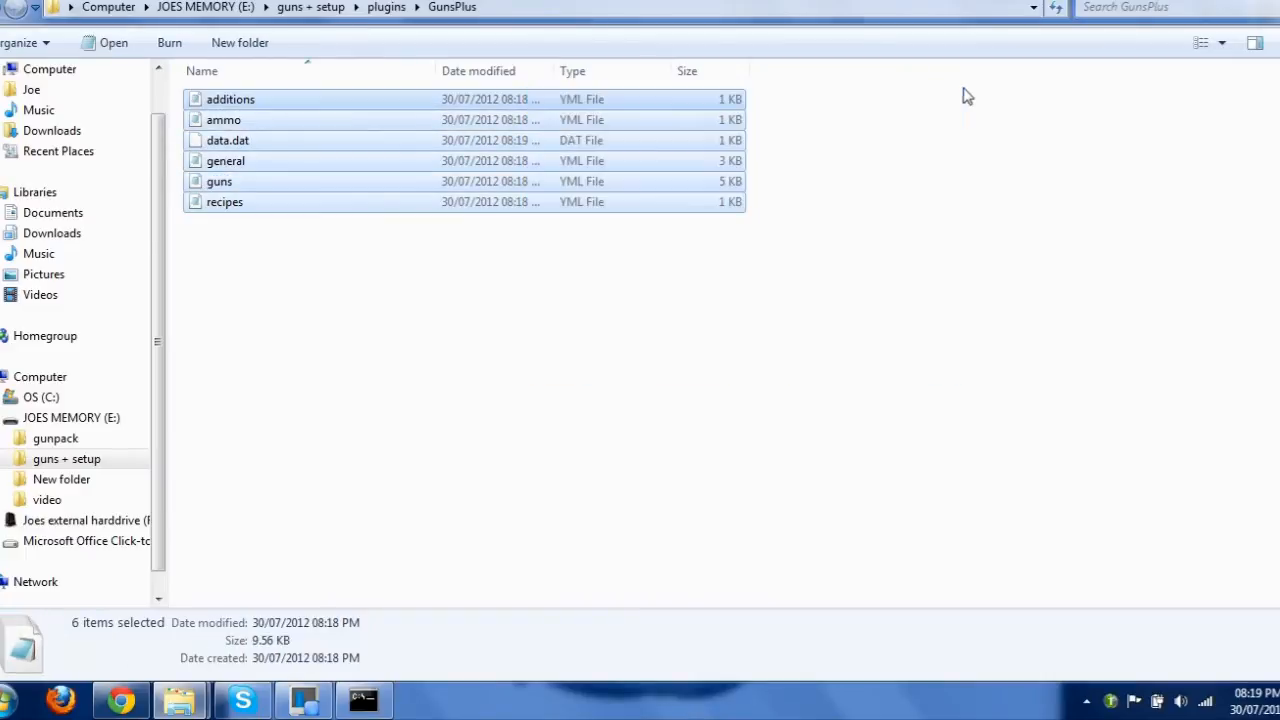
pyautogui.click(516, 316)
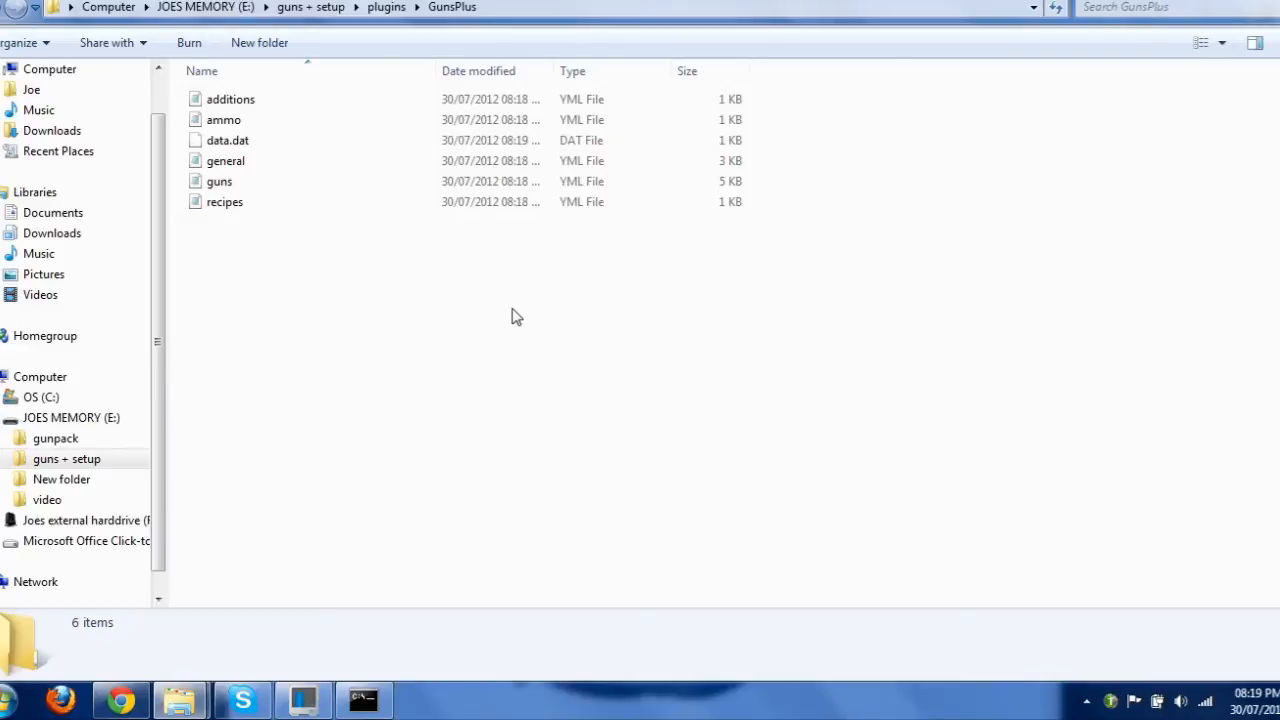
# Restore the server console from the taskbar and issue the stop command
pyautogui.rightClick(362, 698)
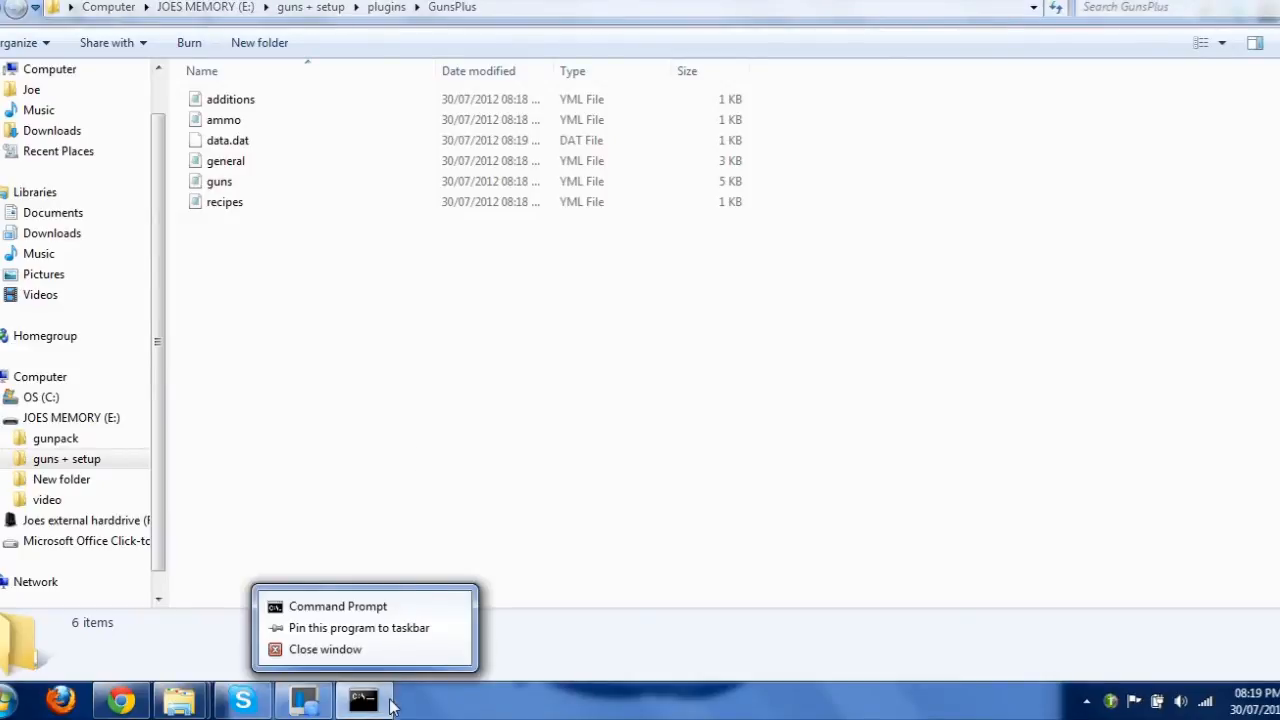
pyautogui.click(336, 606)
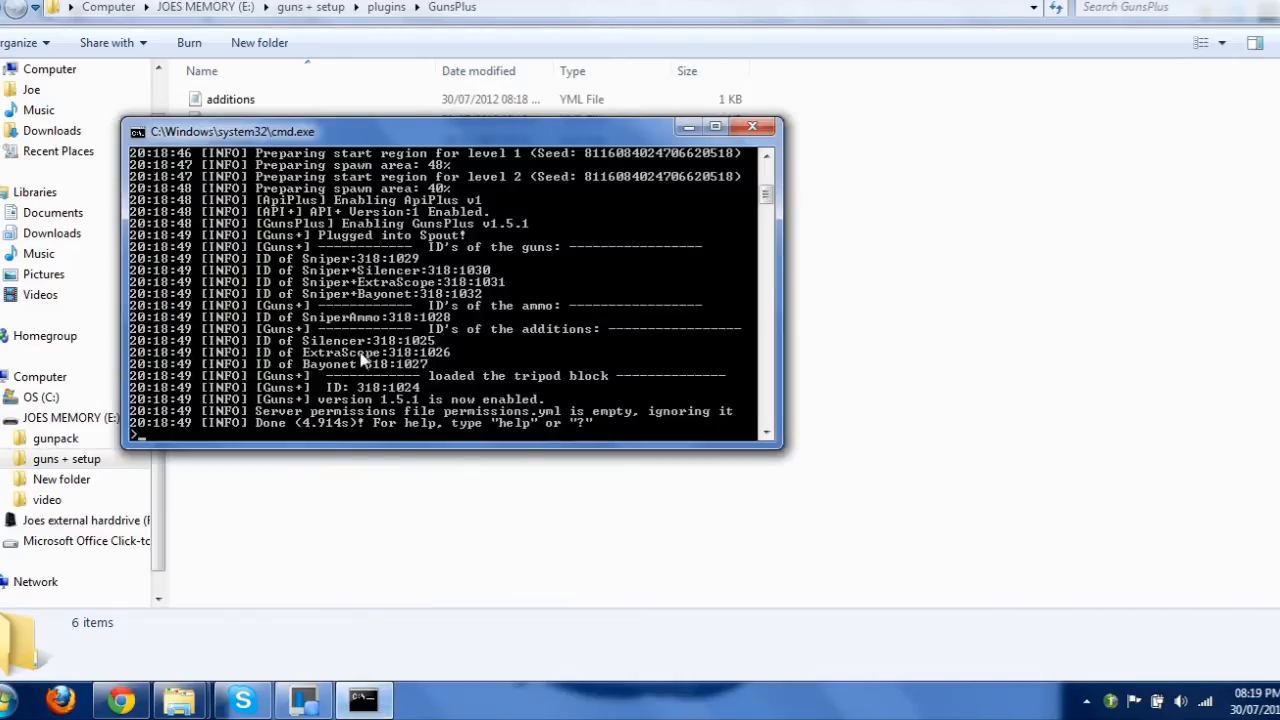
pyautogui.write('stop')
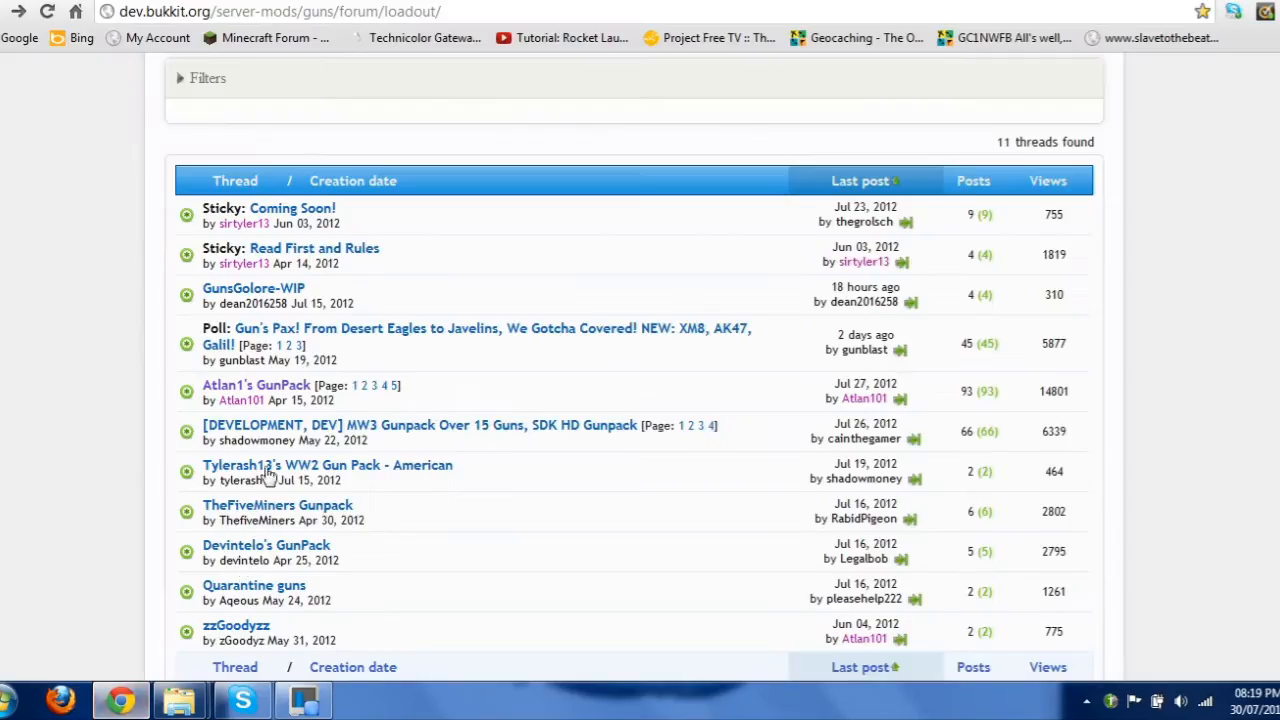
# Scroll the GunsPlus Loadouts thread list to find Atlan1's GunPack thread
pyautogui.scroll(3)
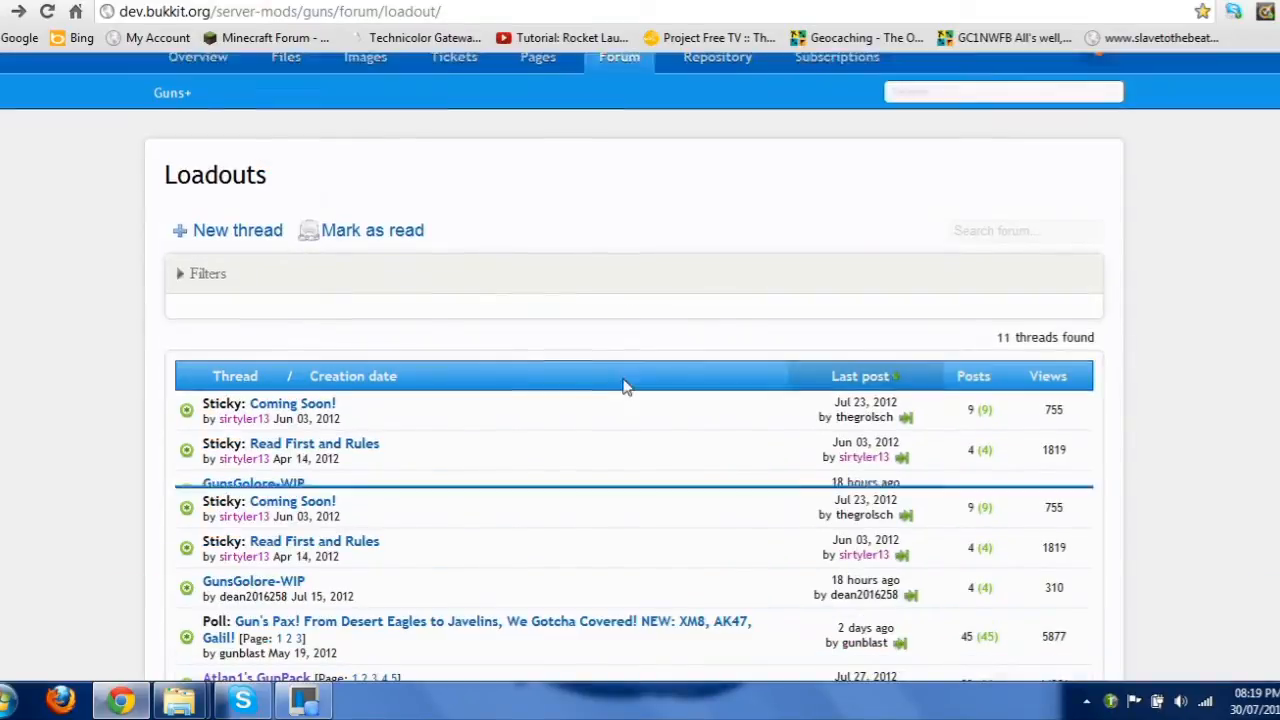
pyautogui.scroll(3)
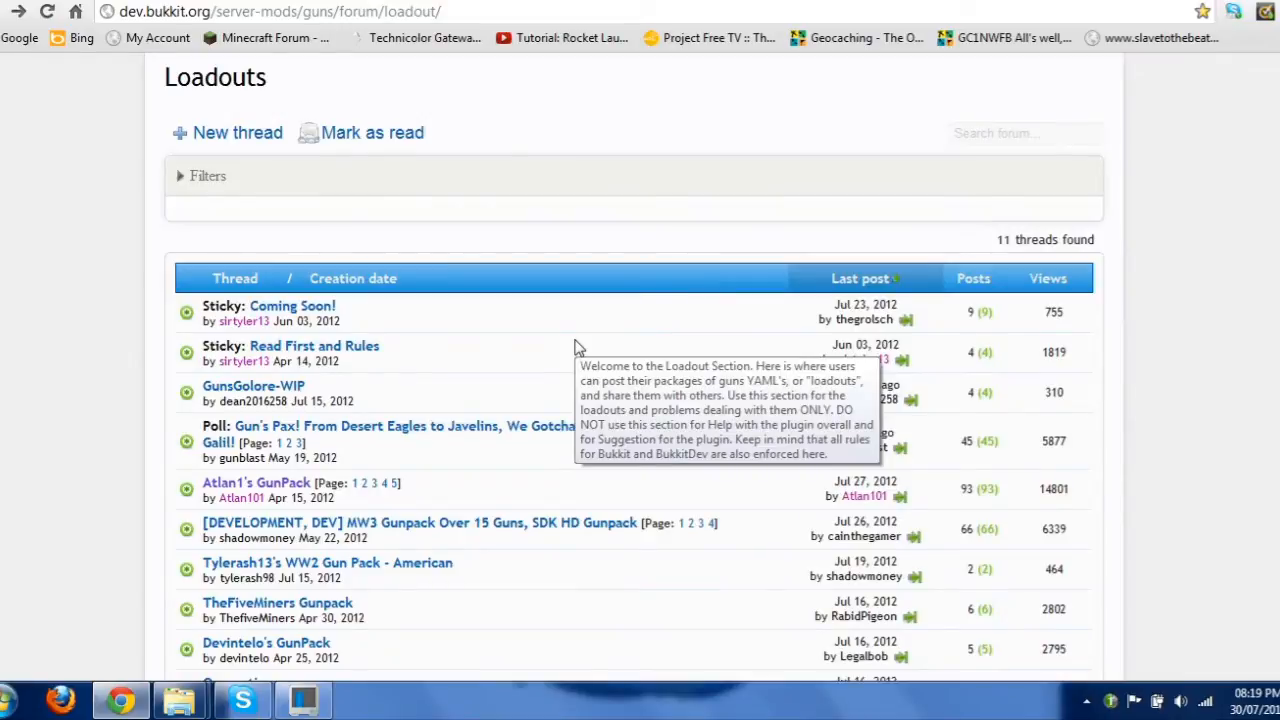
pyautogui.scroll(-3)
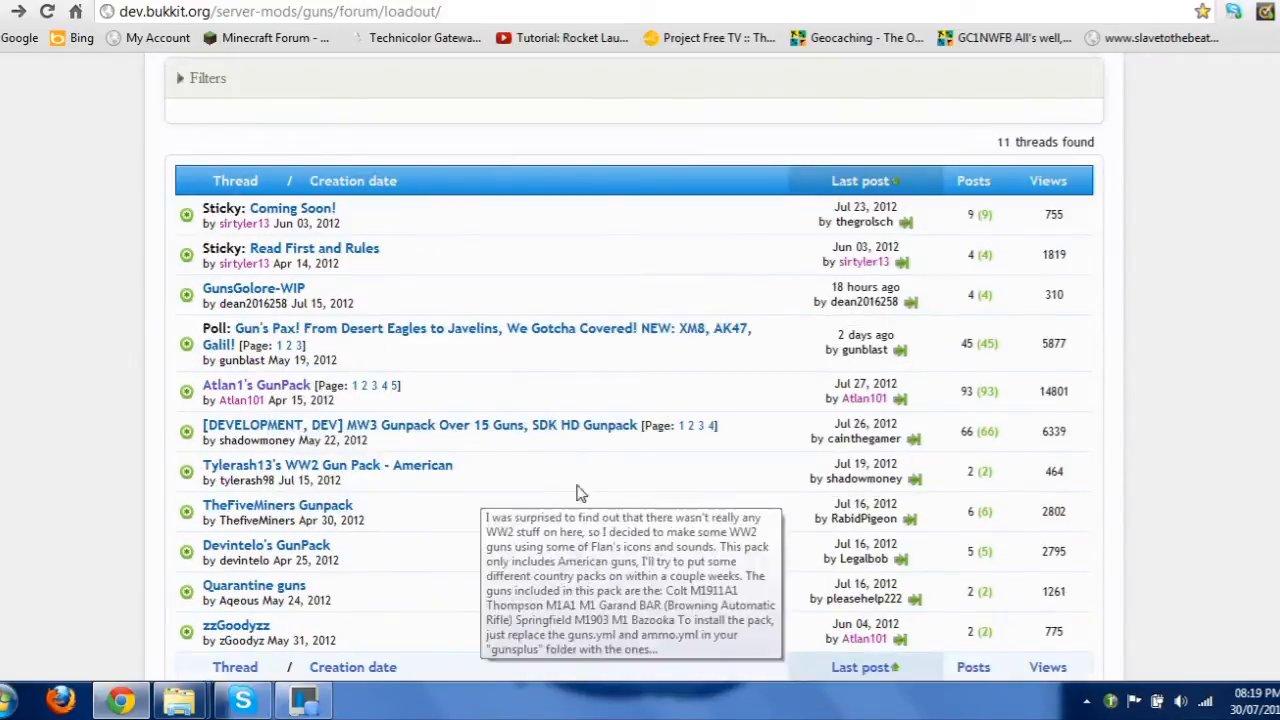
pyautogui.scroll(-3)
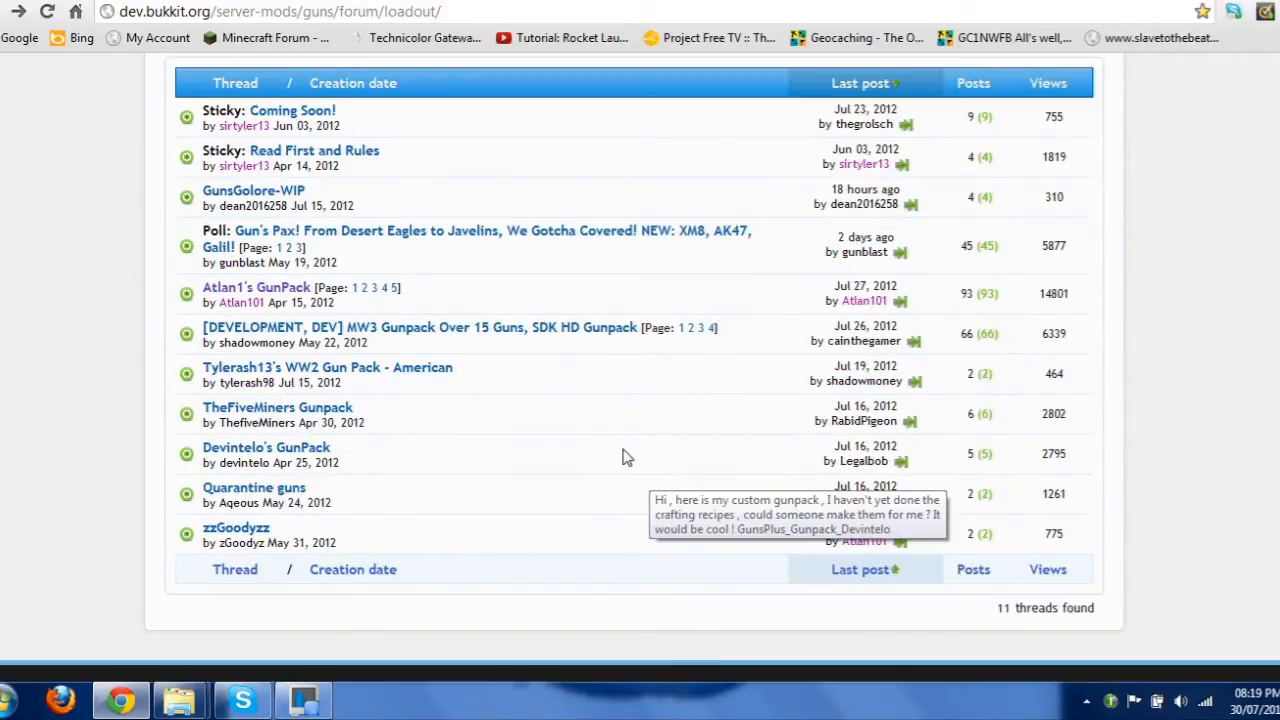
pyautogui.moveTo(256, 288)
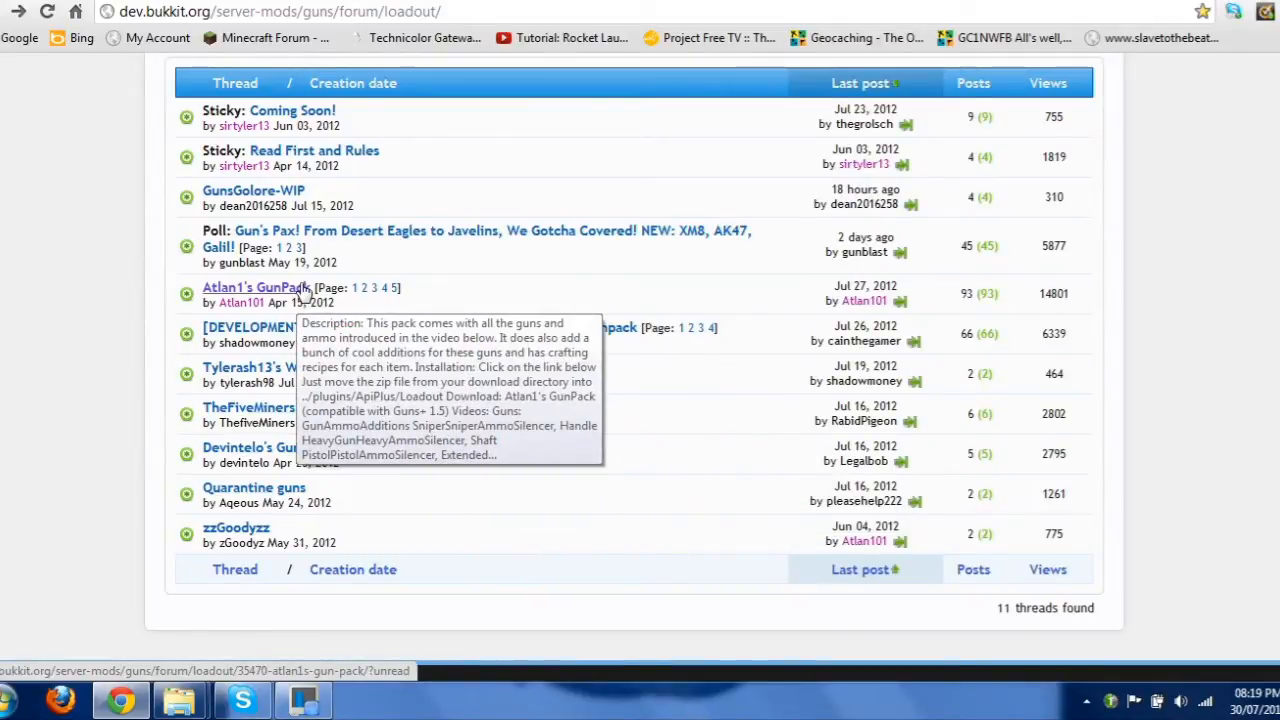
pyautogui.moveTo(684, 476)
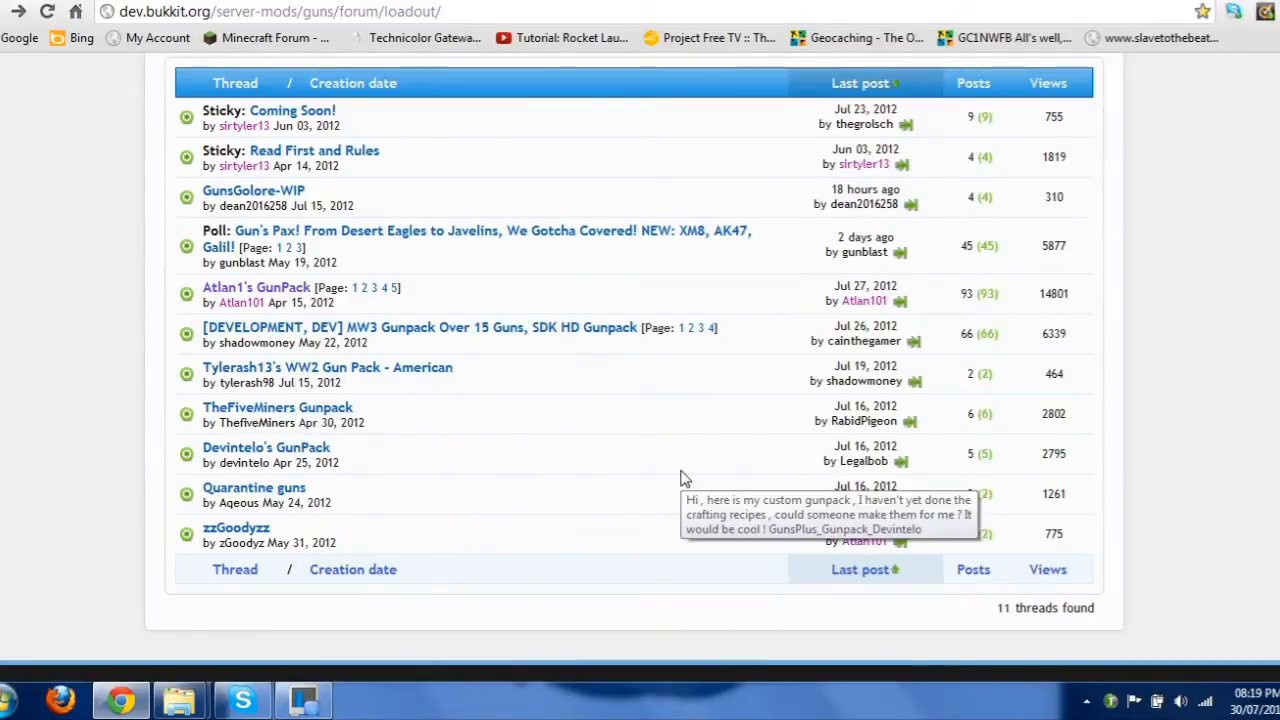
pyautogui.moveTo(672, 446)
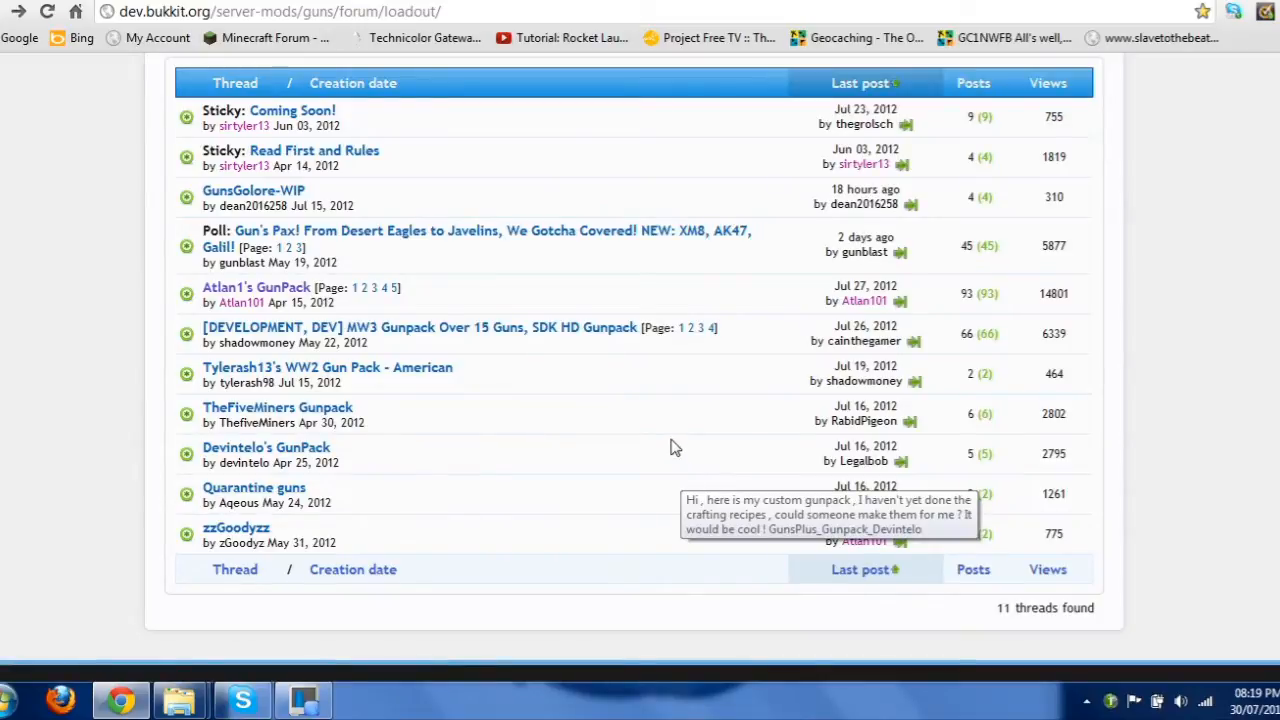
pyautogui.moveTo(1096, 436)
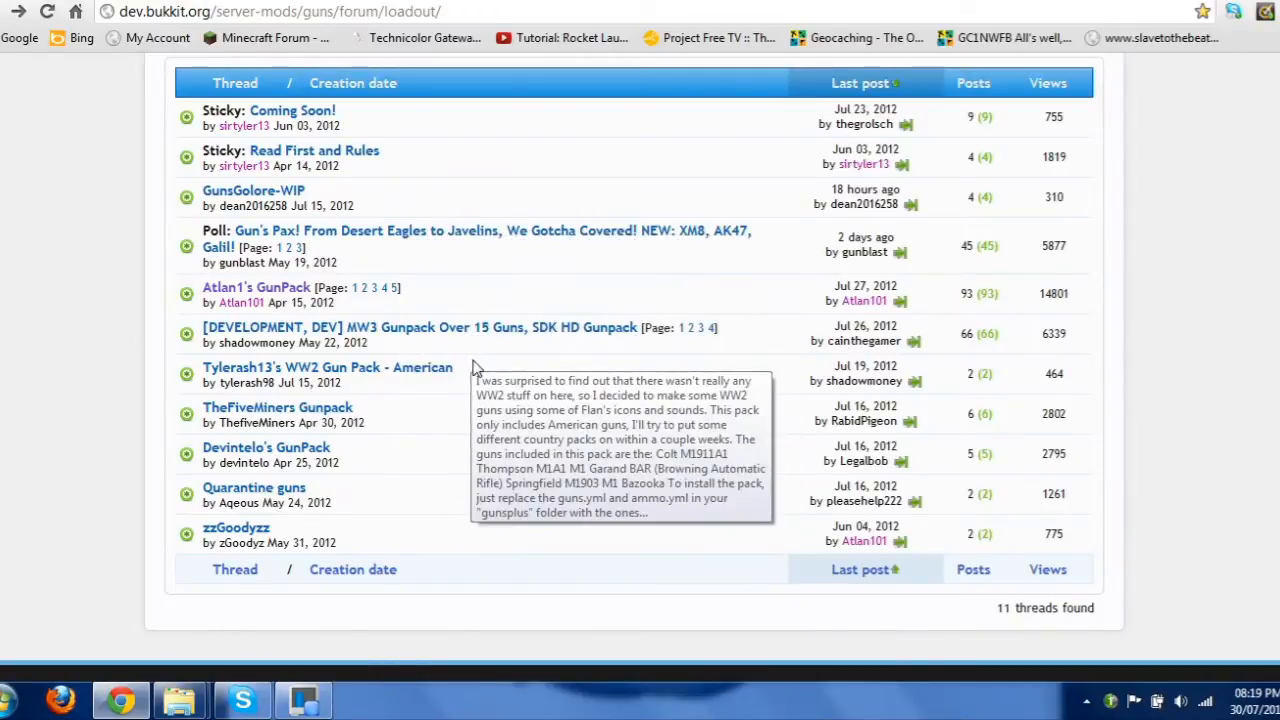
pyautogui.moveTo(480, 316)
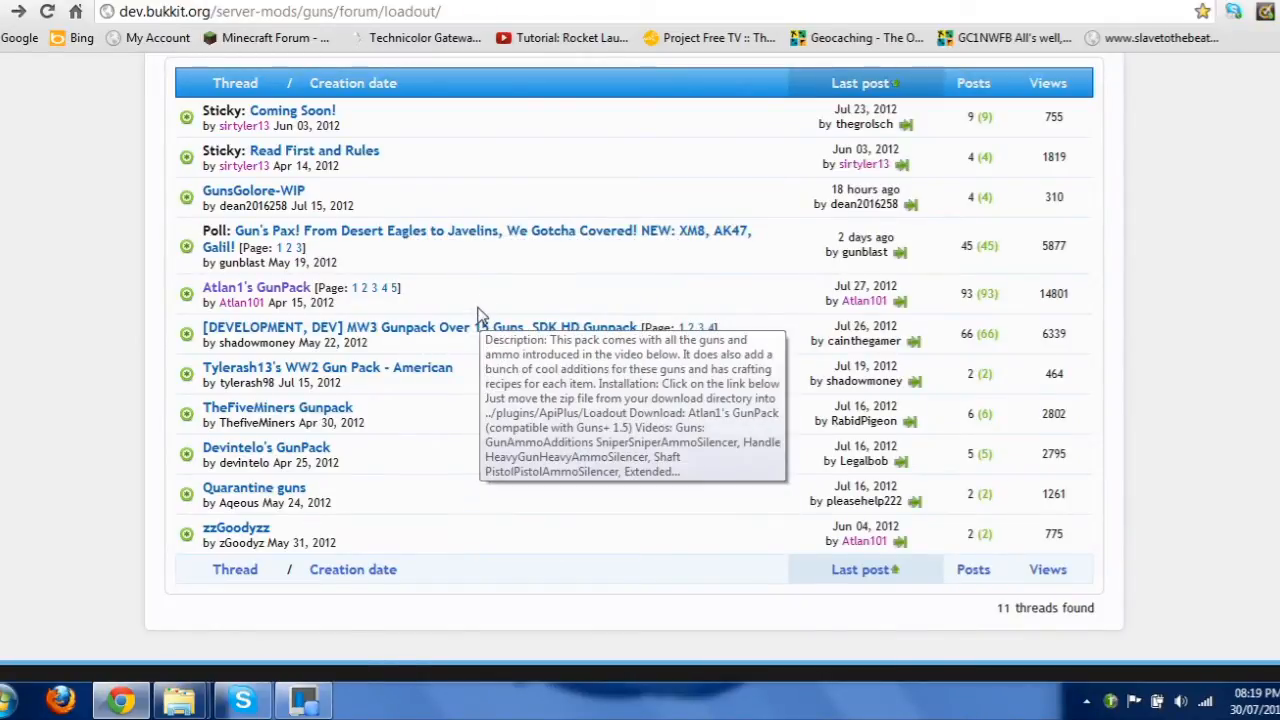
pyautogui.moveTo(256, 288)
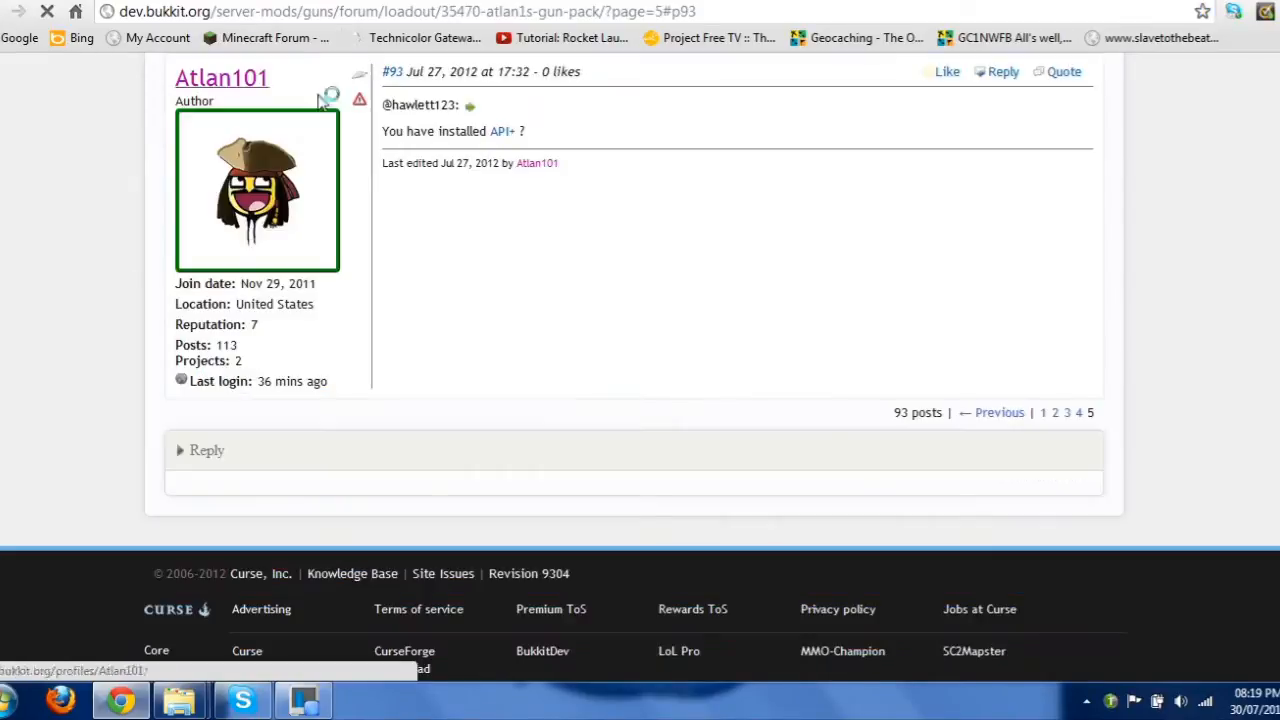
# Scroll post #1 between the Guns table and the Installation and Download sections
pyautogui.scroll(3)
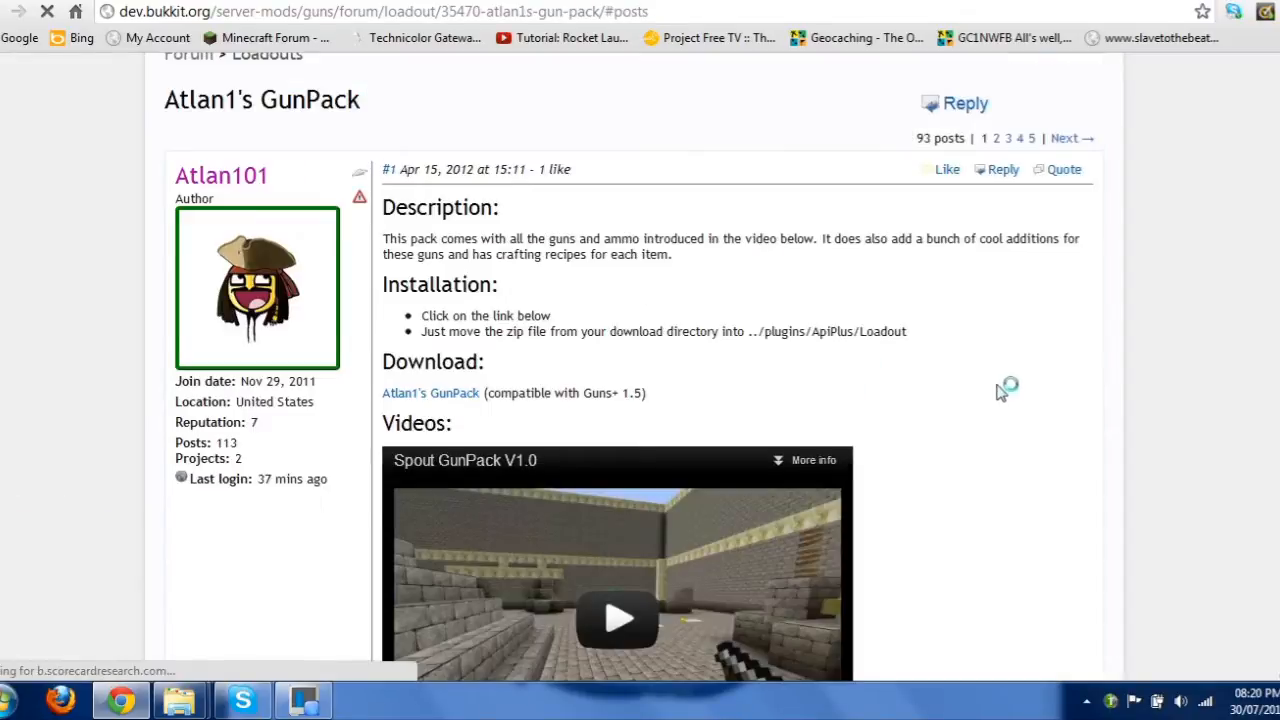
pyautogui.scroll(-3)
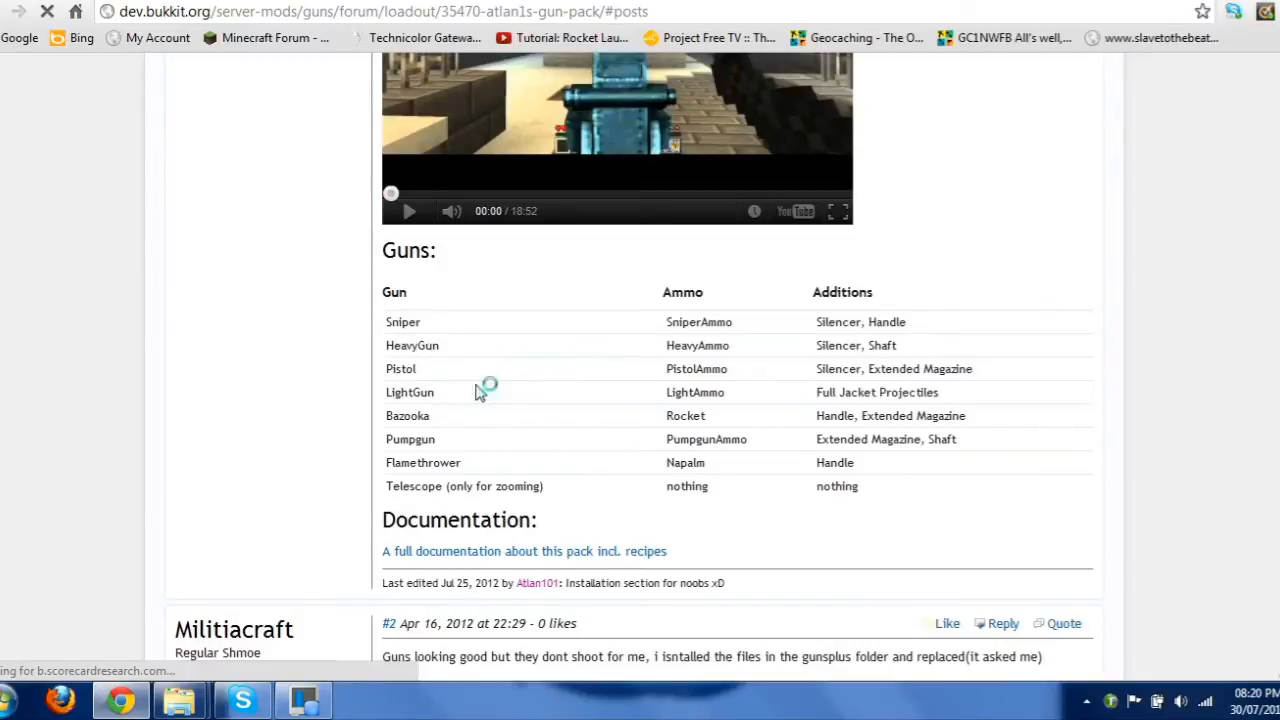
pyautogui.moveTo(450, 450)
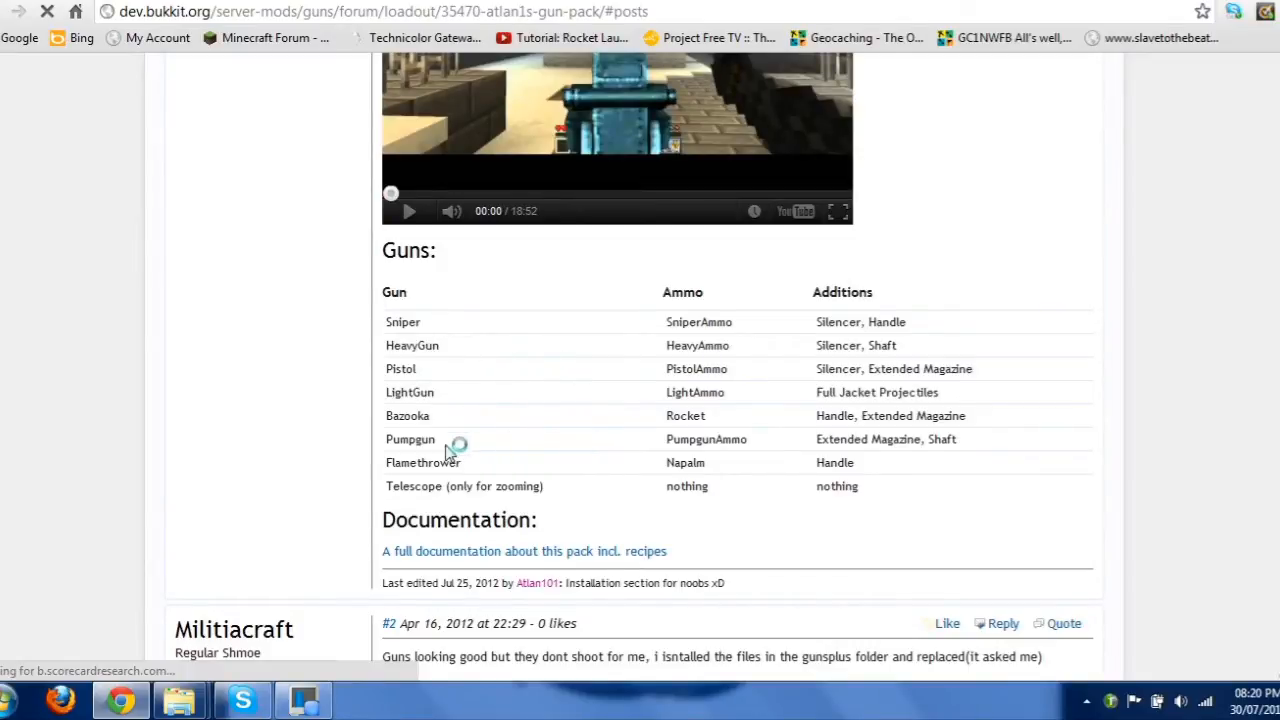
pyautogui.moveTo(500, 470)
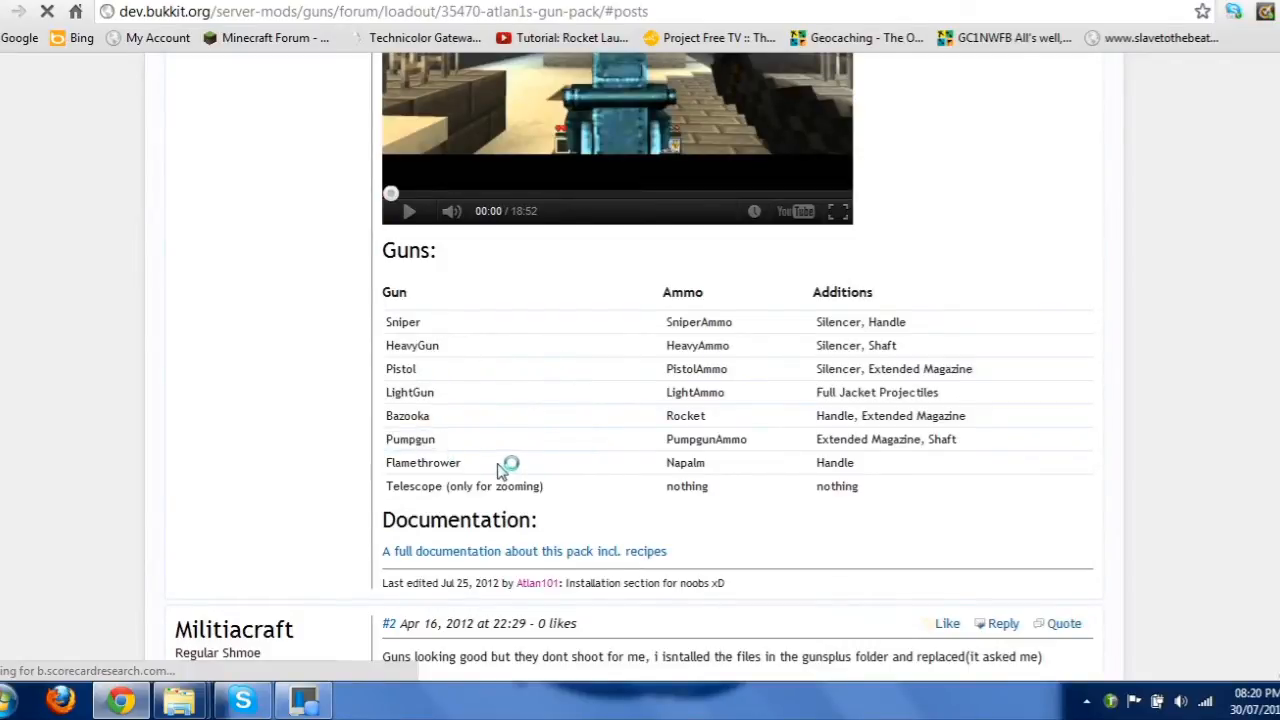
pyautogui.moveTo(700, 510)
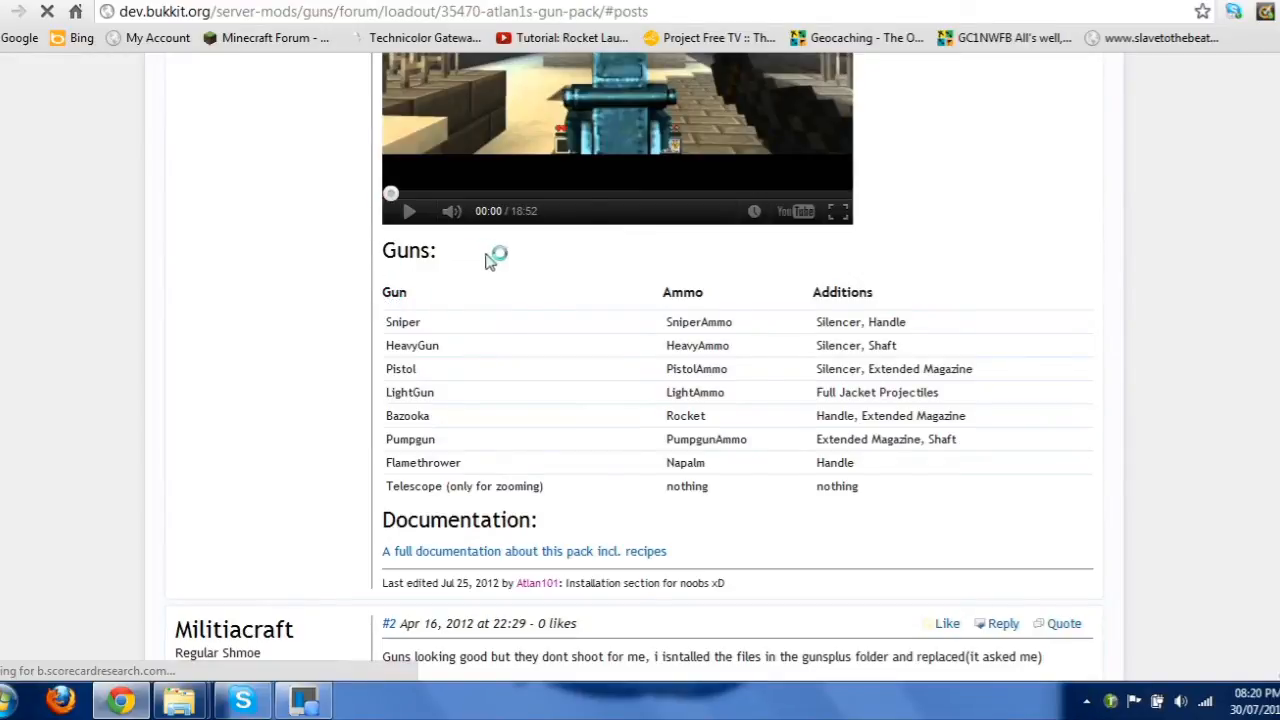
pyautogui.moveTo(556, 270)
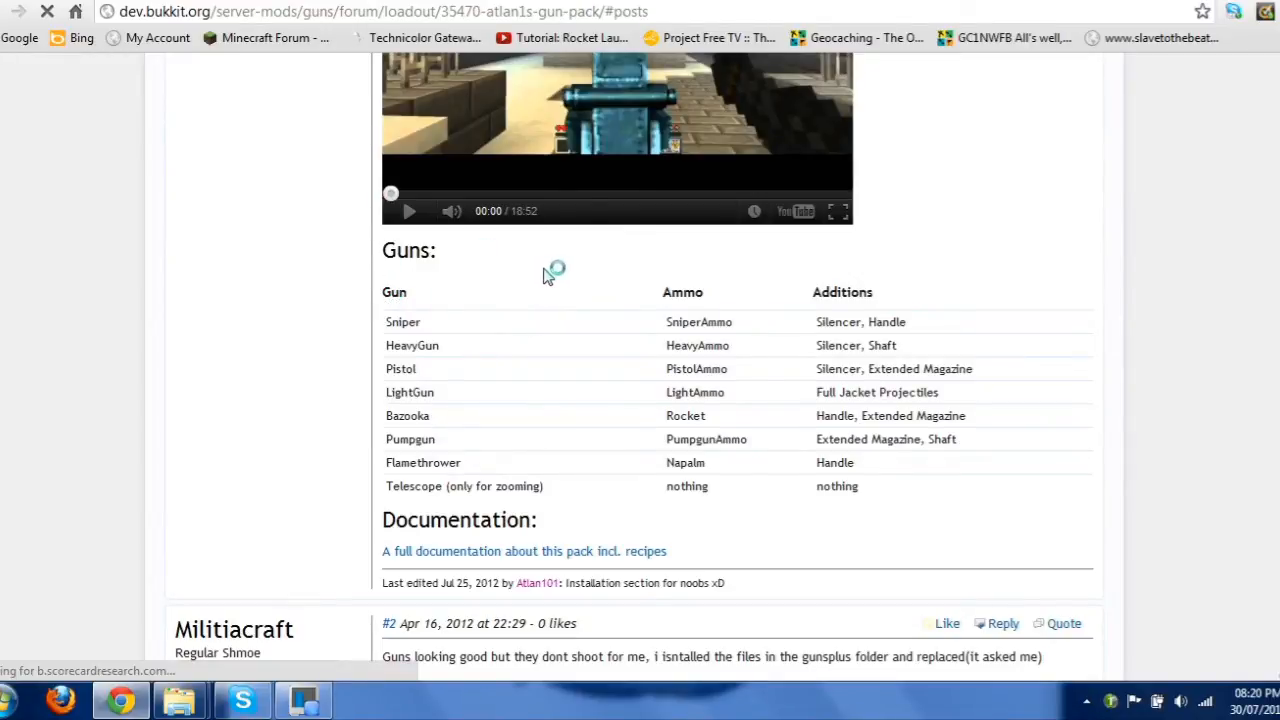
pyautogui.moveTo(862, 284)
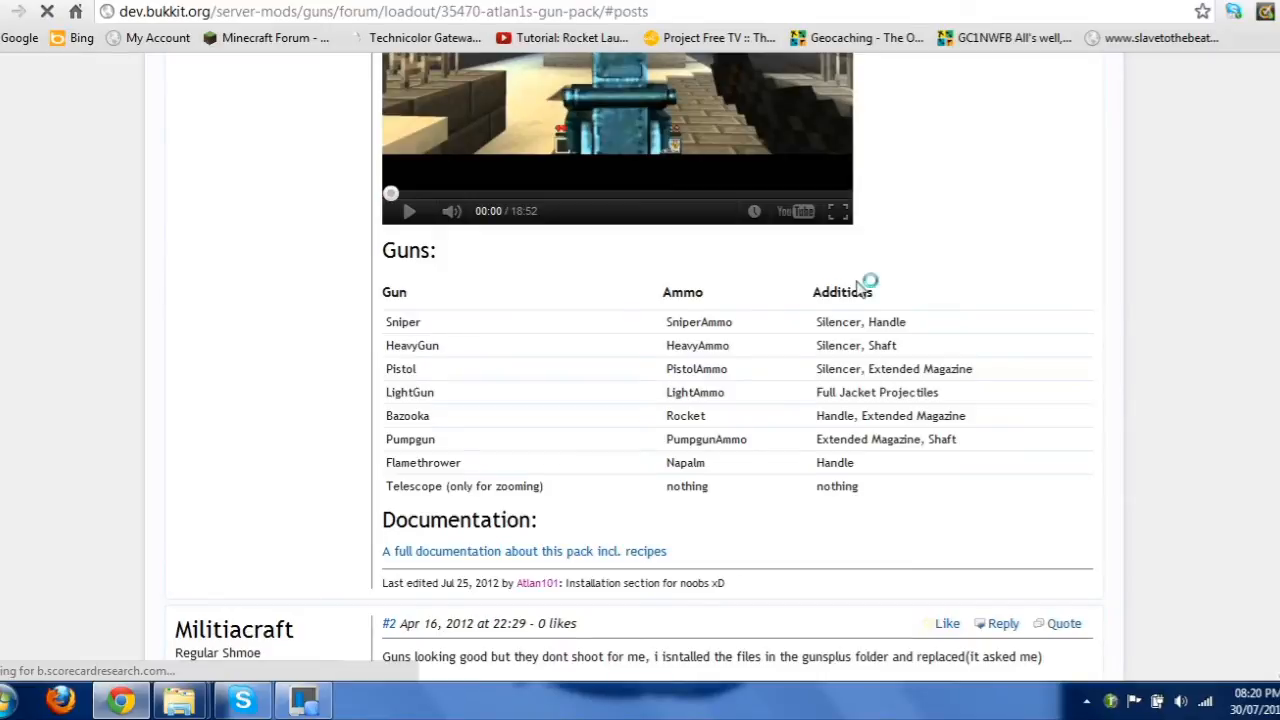
pyautogui.moveTo(862, 284)
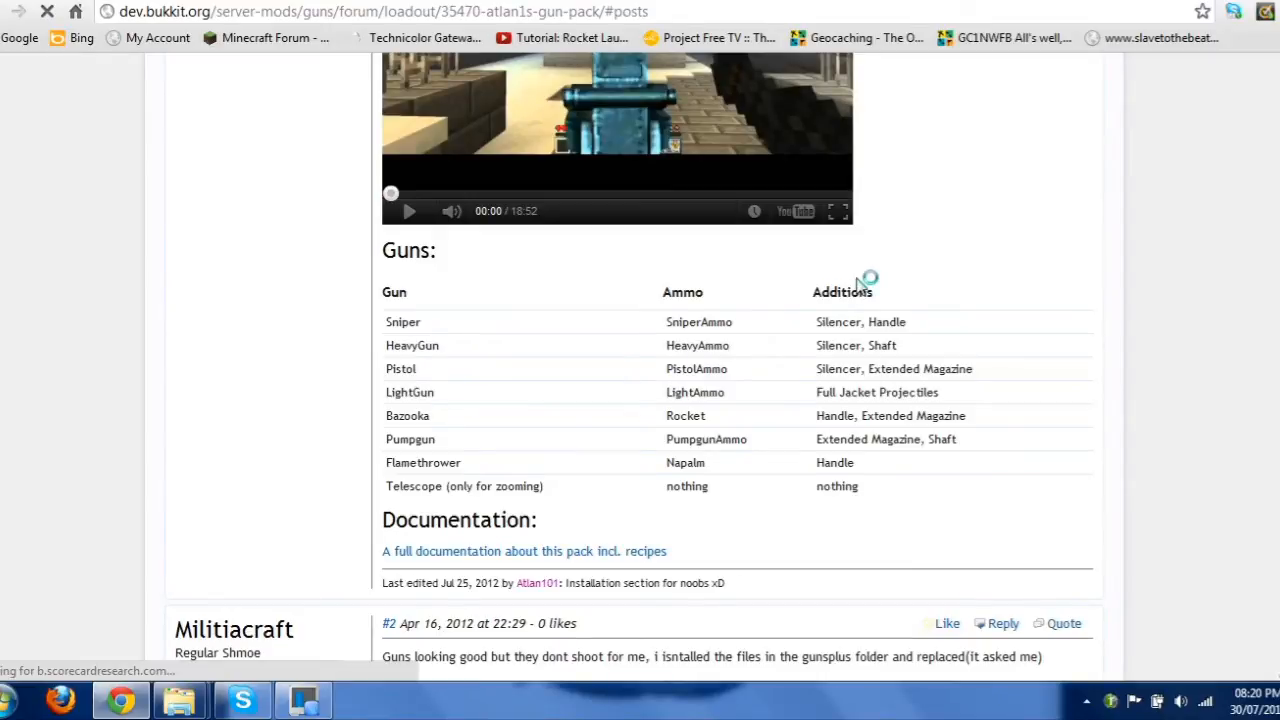
pyautogui.scroll(3)
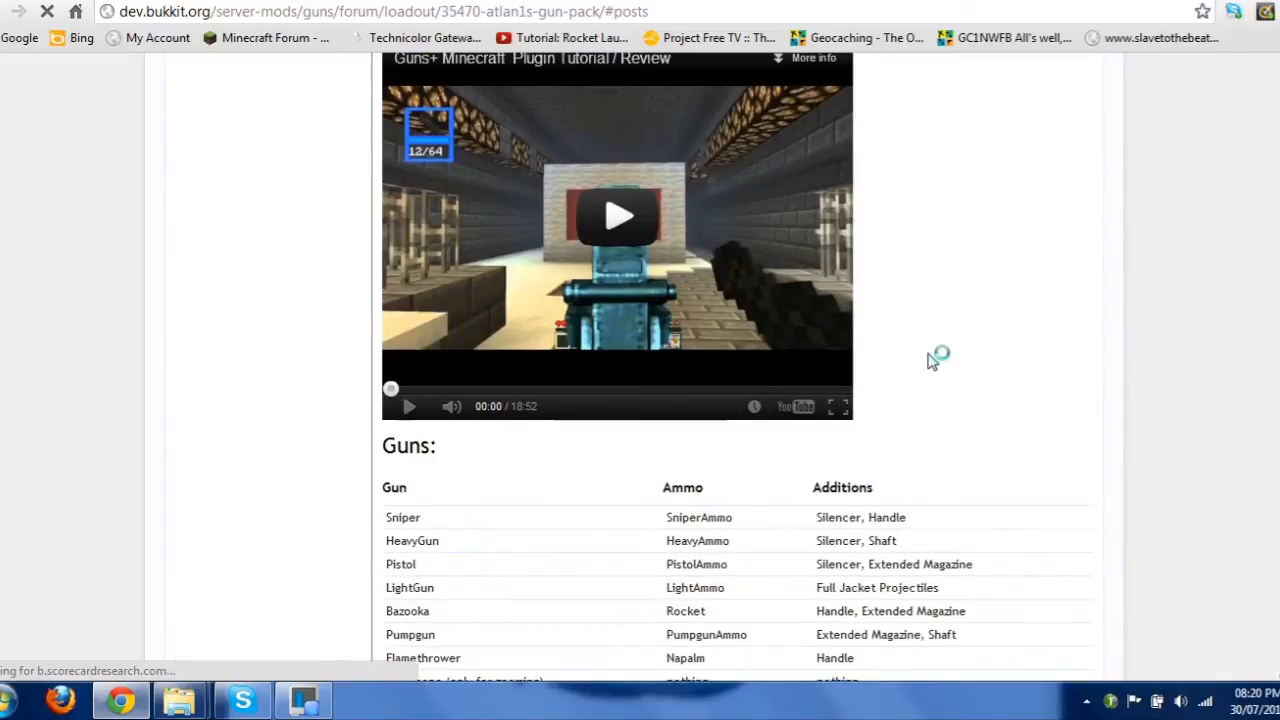
pyautogui.scroll(-3)
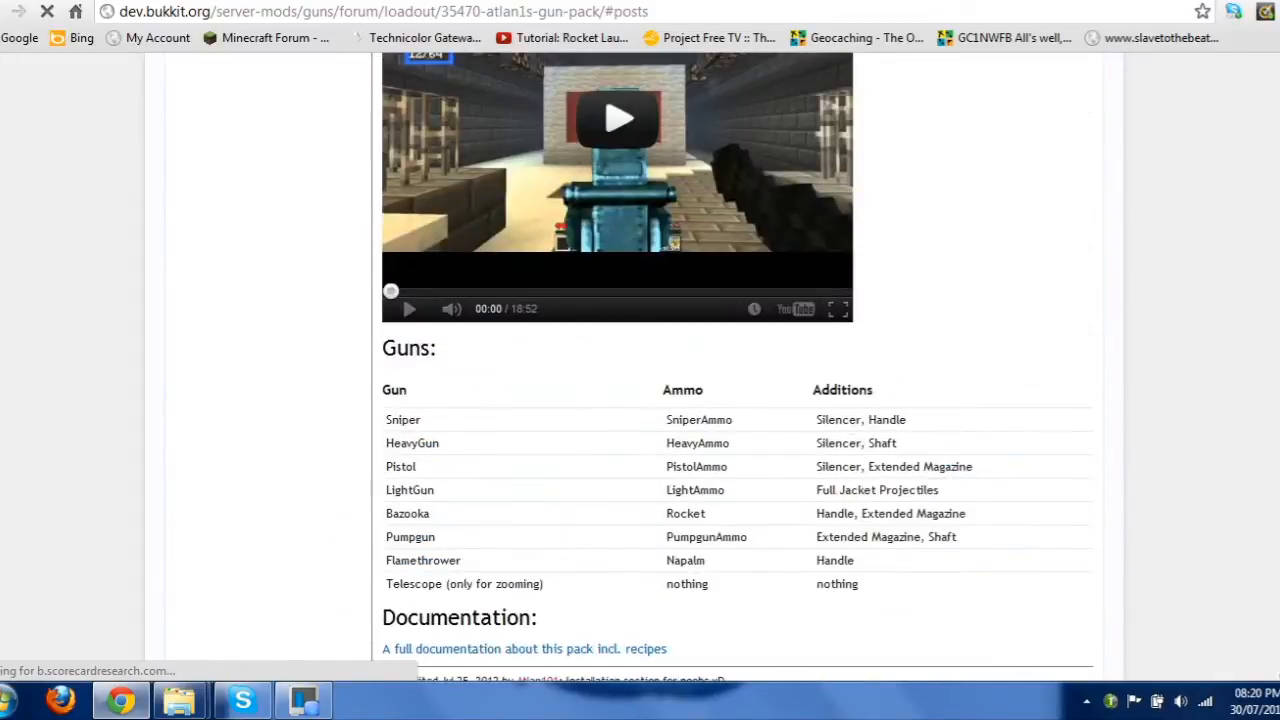
pyautogui.scroll(3)
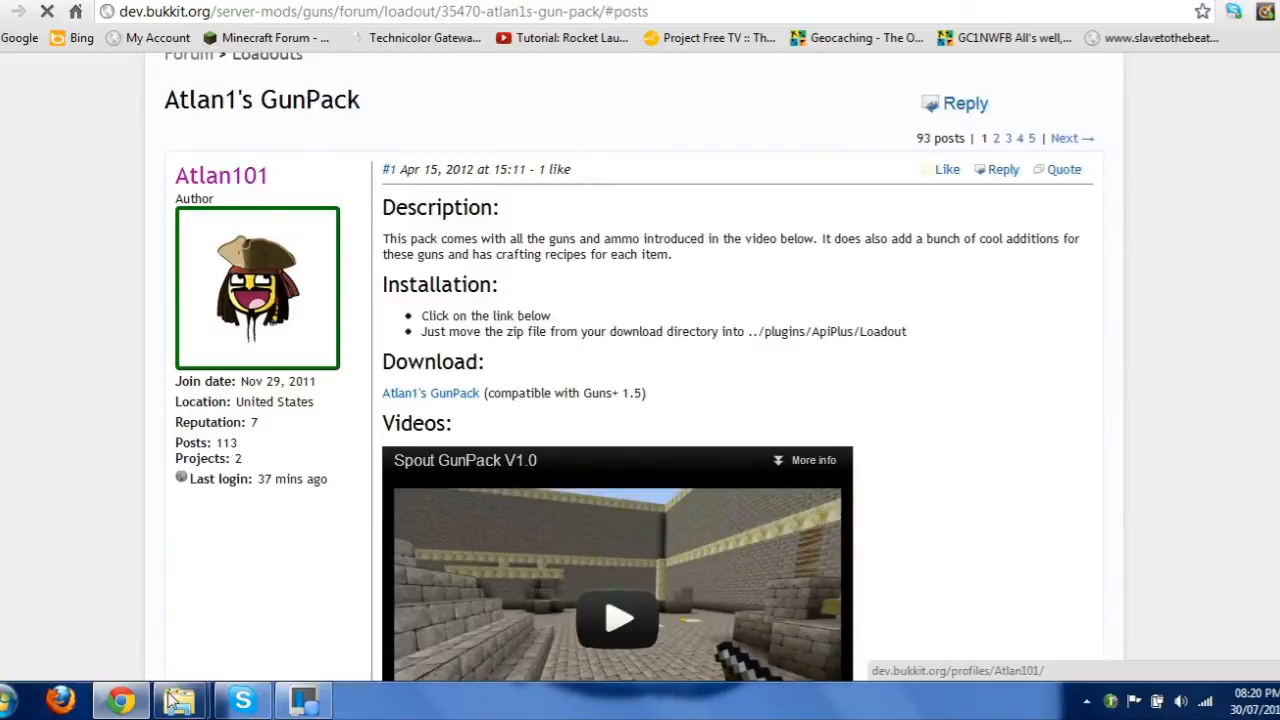
# Extract Atlan1GunPack.zip in the gunpack folder and select its five YML files
pyautogui.click(180, 698)
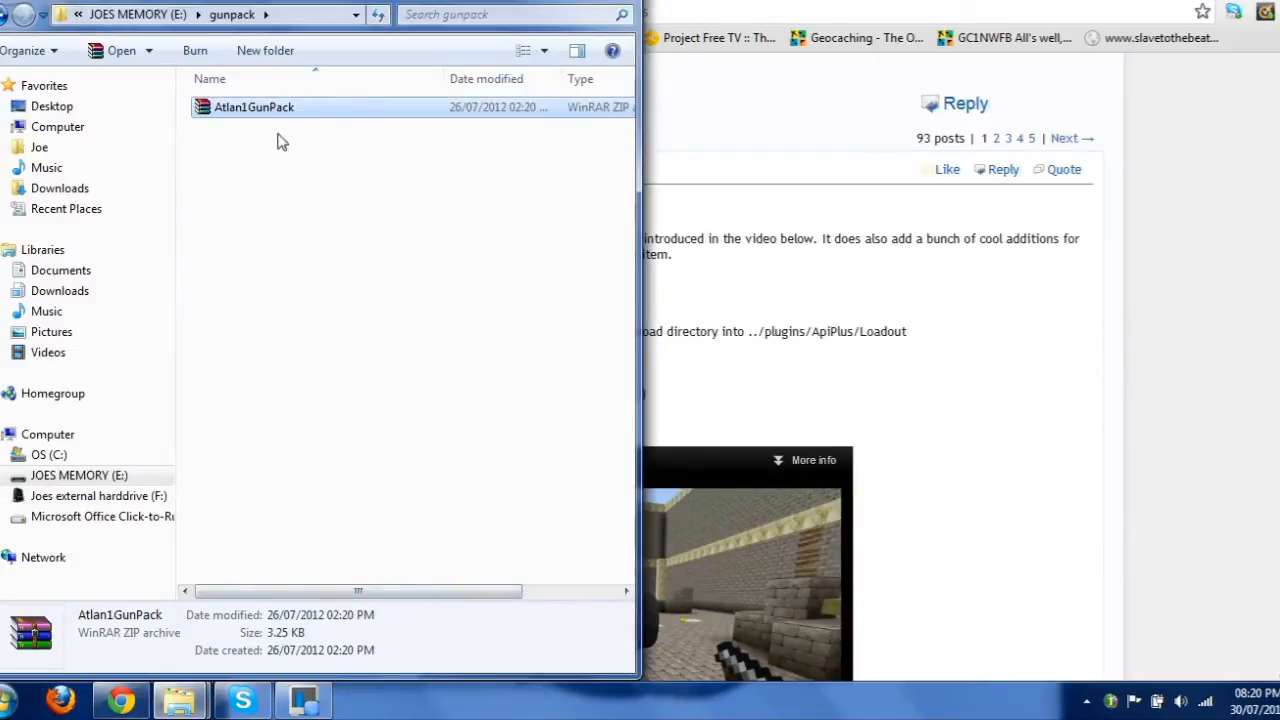
pyautogui.moveTo(336, 110)
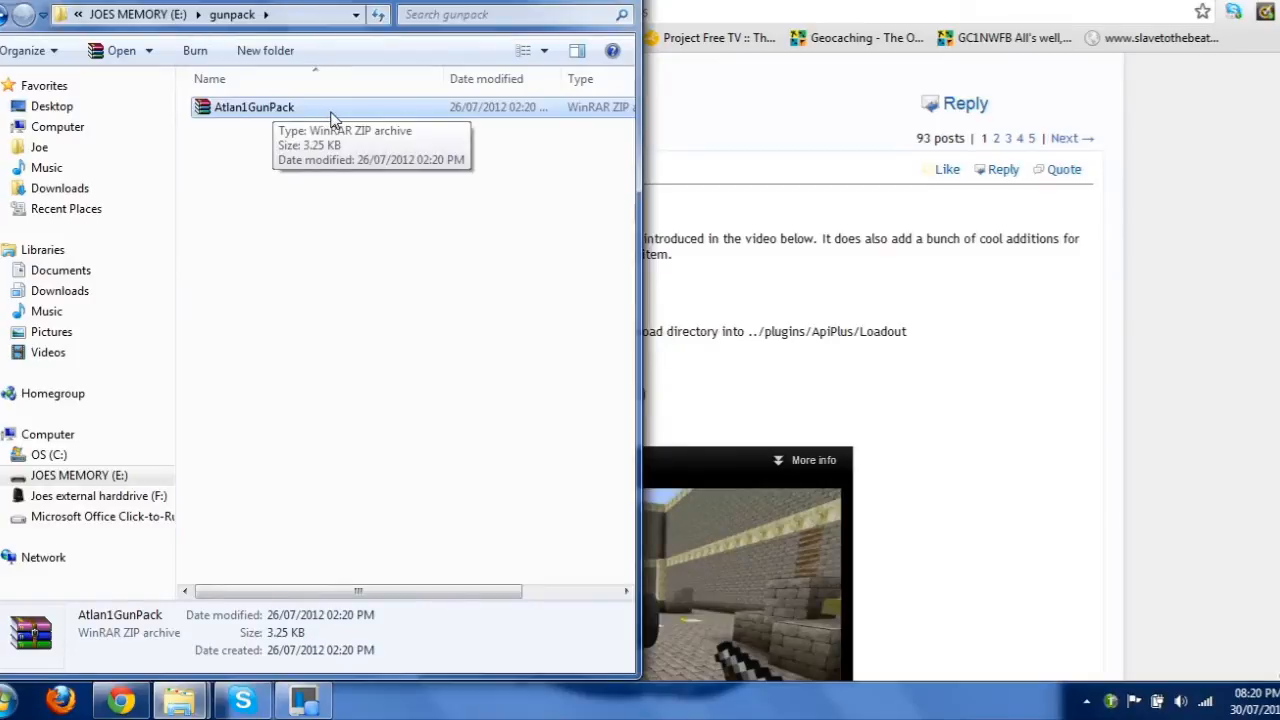
pyautogui.rightClick(254, 108)
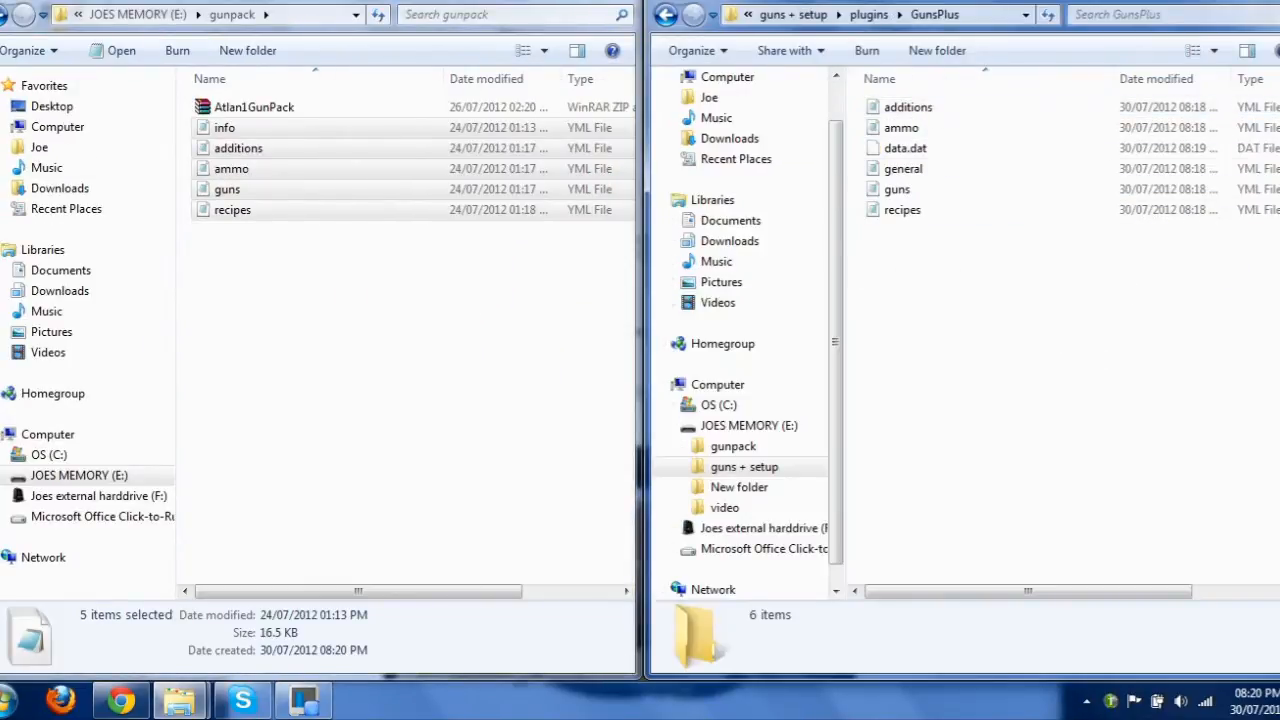
pyautogui.moveTo(984, 300)
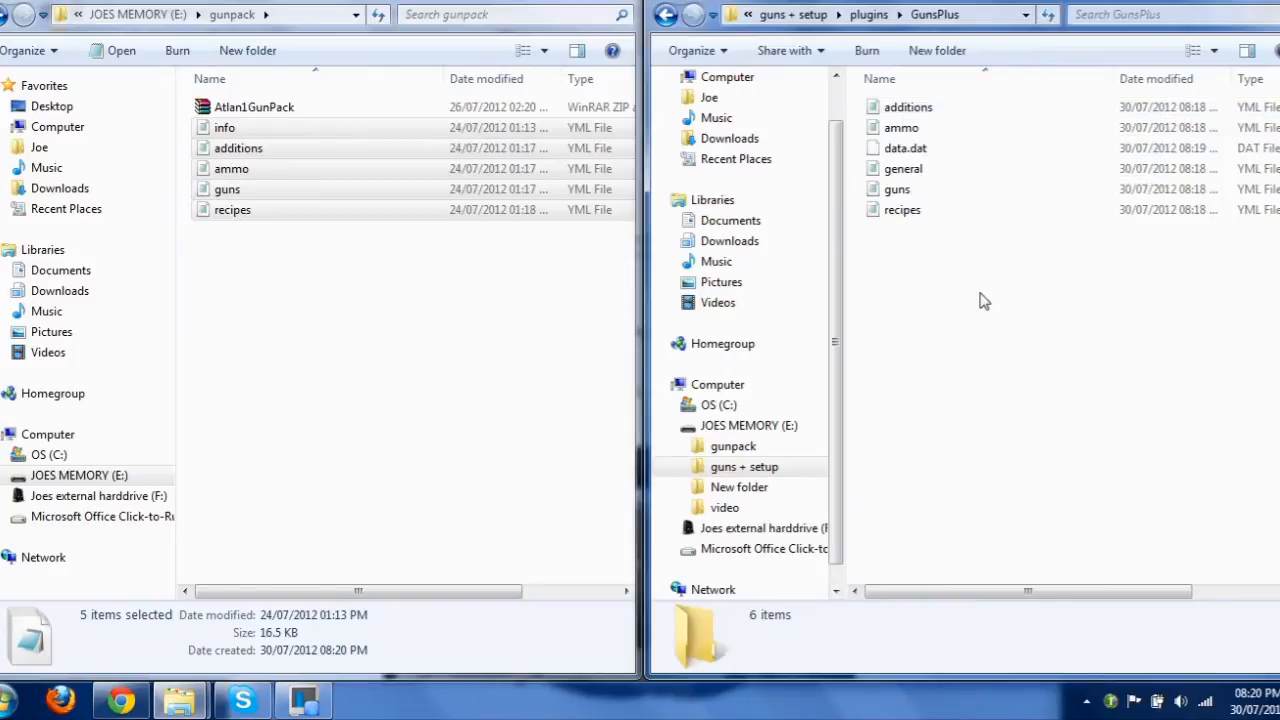
pyautogui.click(224, 128)
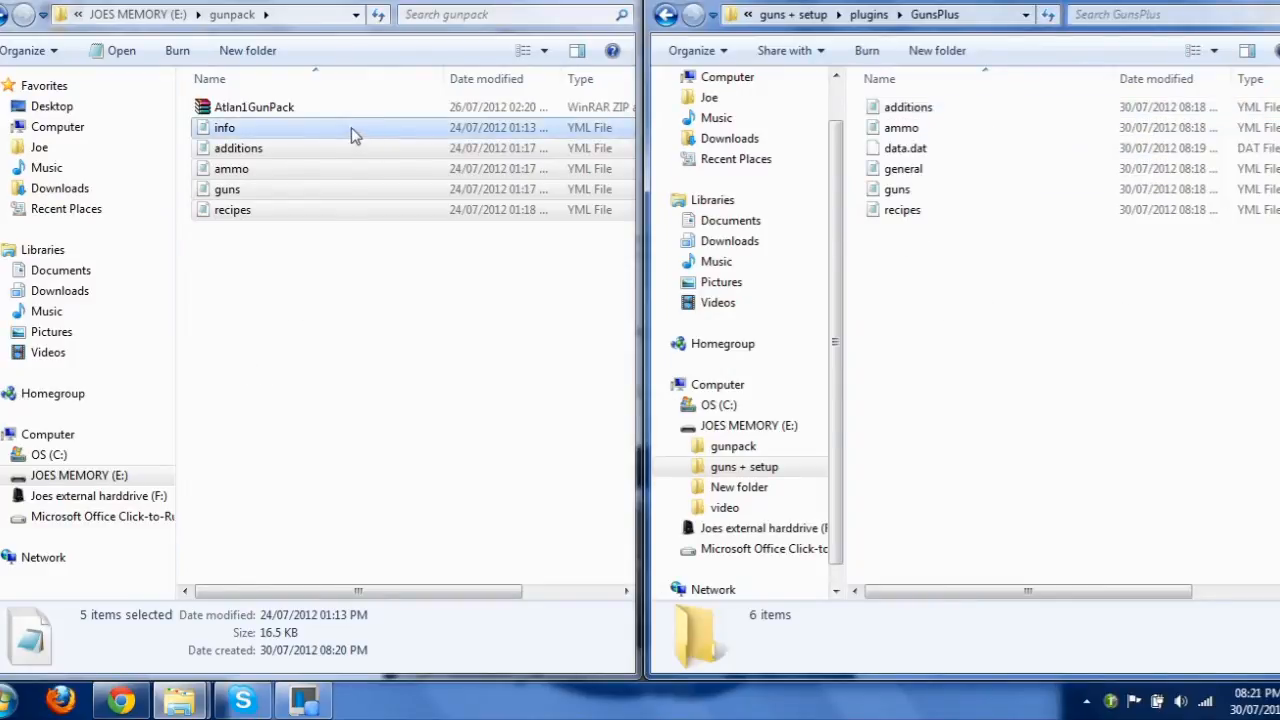
pyautogui.moveTo(418, 170)
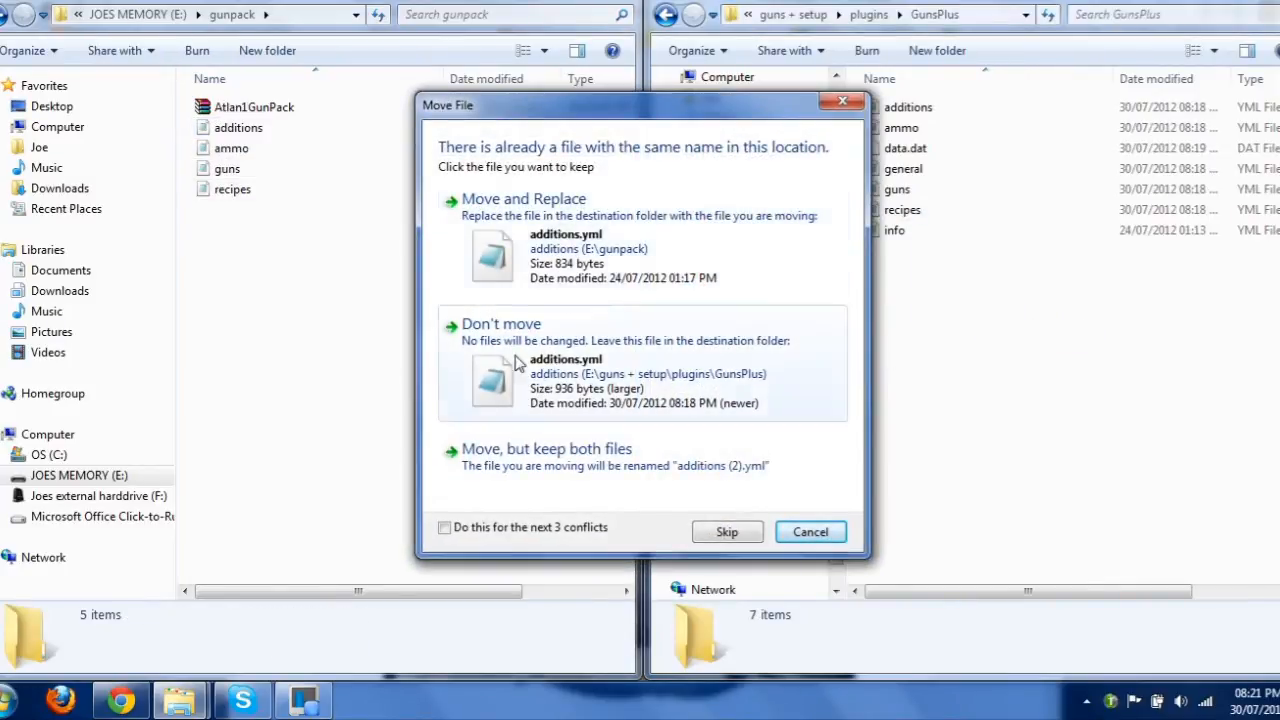
# Move and Replace all conflicting YML files into the GunsPlus folder
pyautogui.click(444, 528)
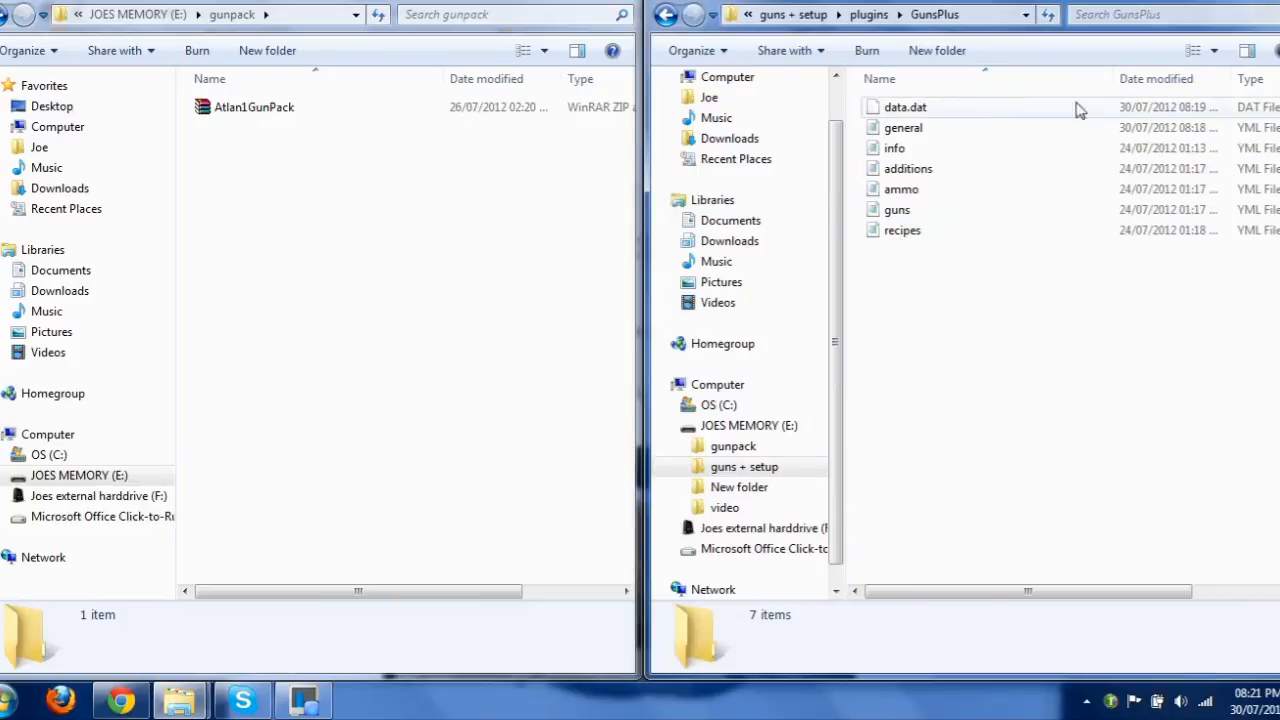
pyautogui.moveTo(1124, 316)
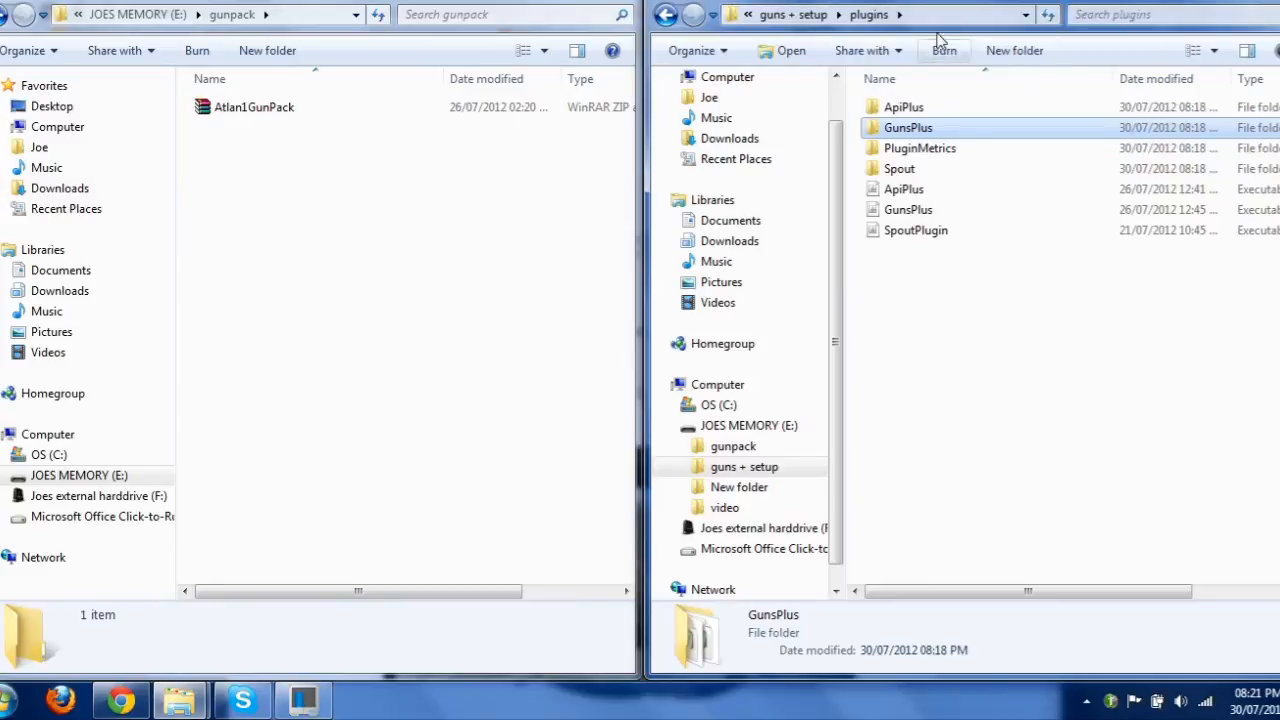
pyautogui.moveTo(944, 4)
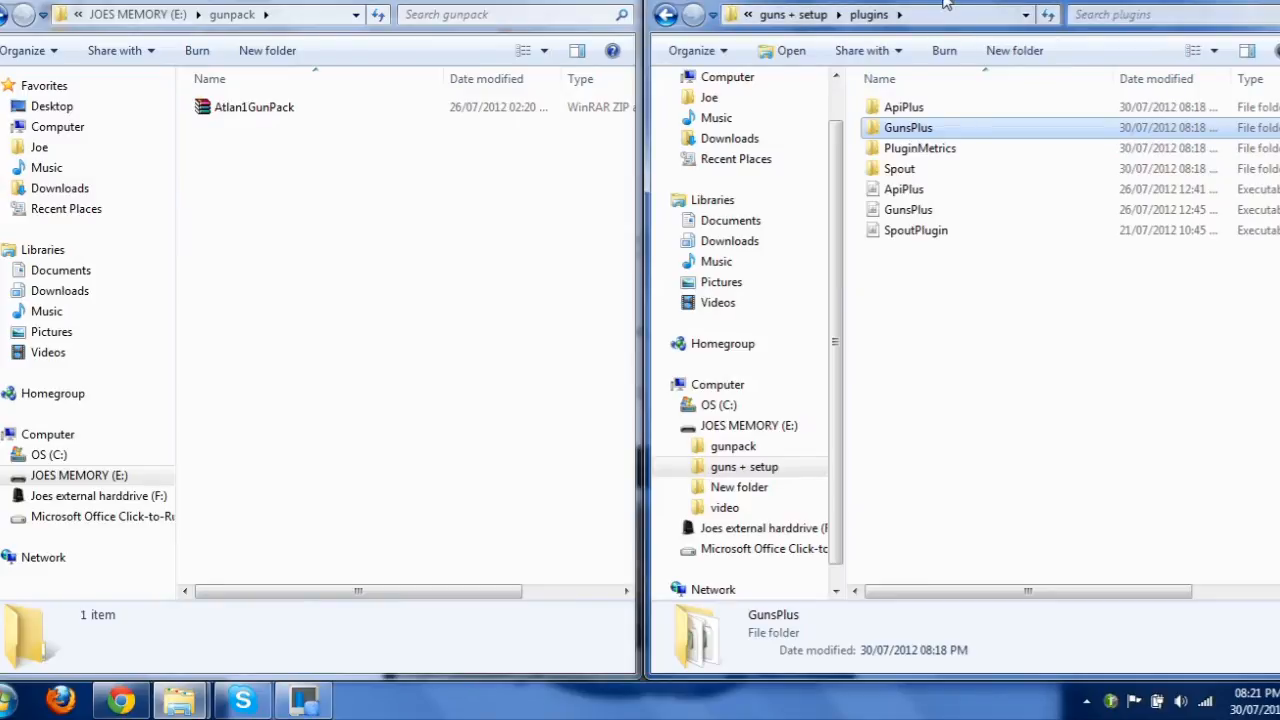